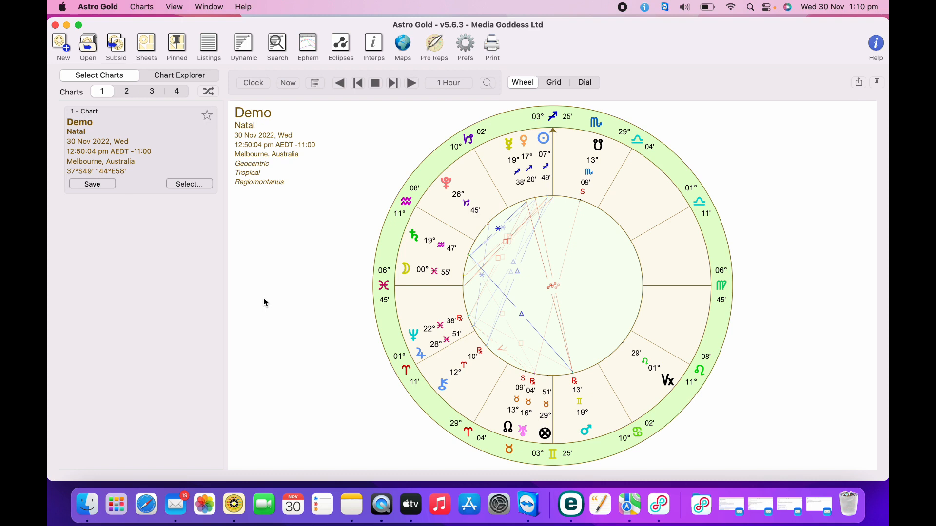
- Reset Demo's chart time to now, keep geocentric coordinates, and calculate it as Chart 1
click(63, 43)
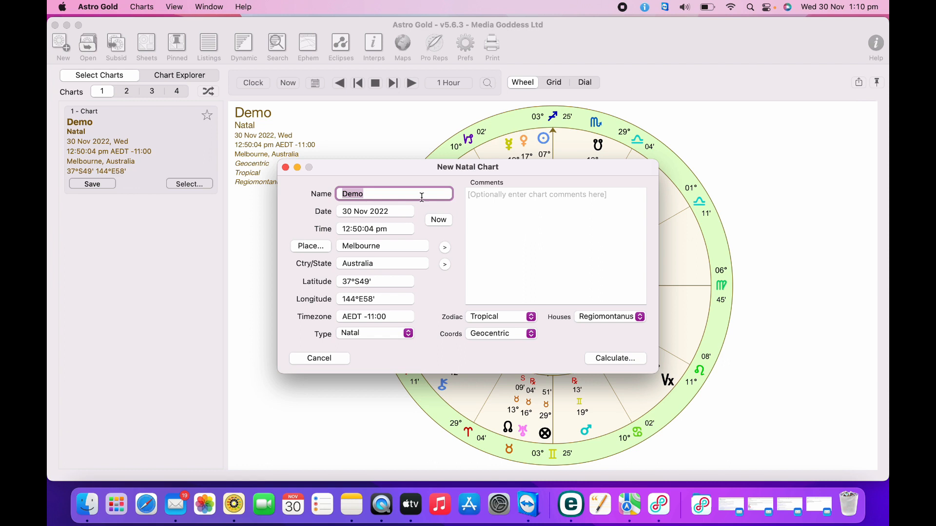
mouse_move(339, 229)
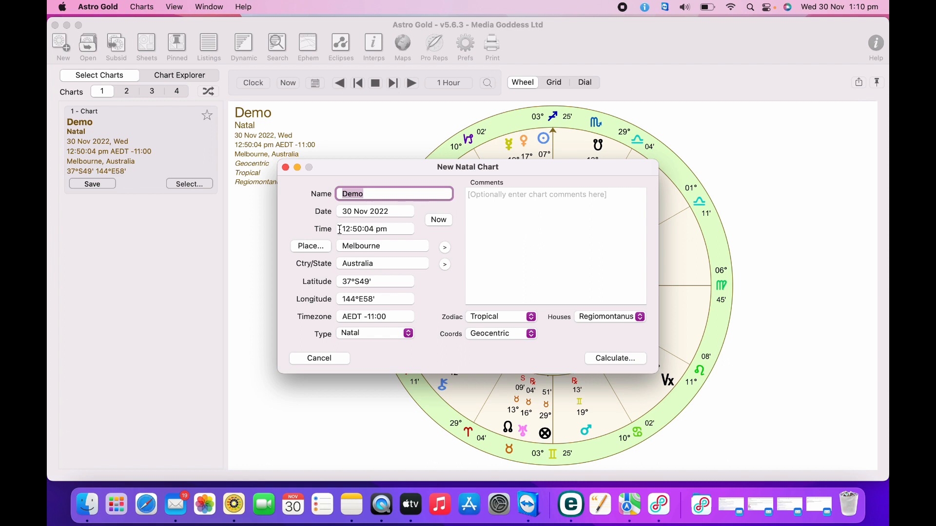
click(438, 220)
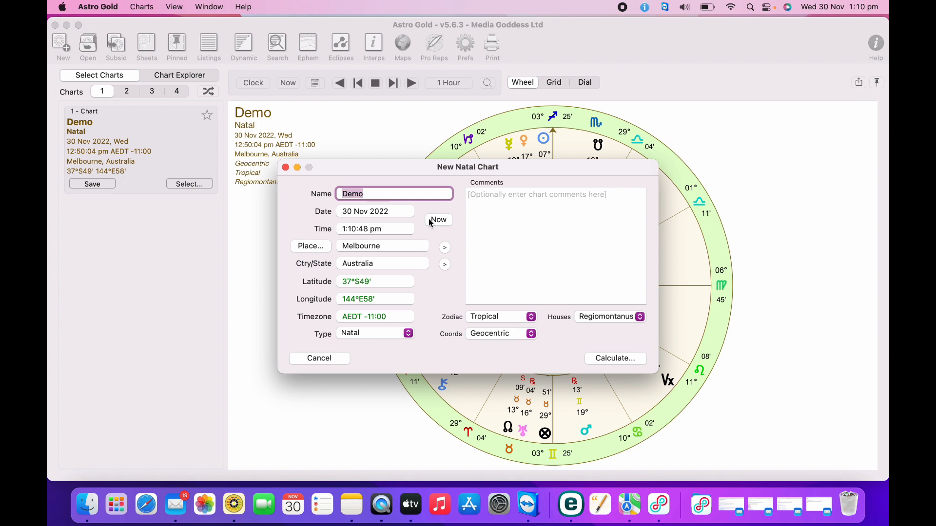
mouse_move(450, 250)
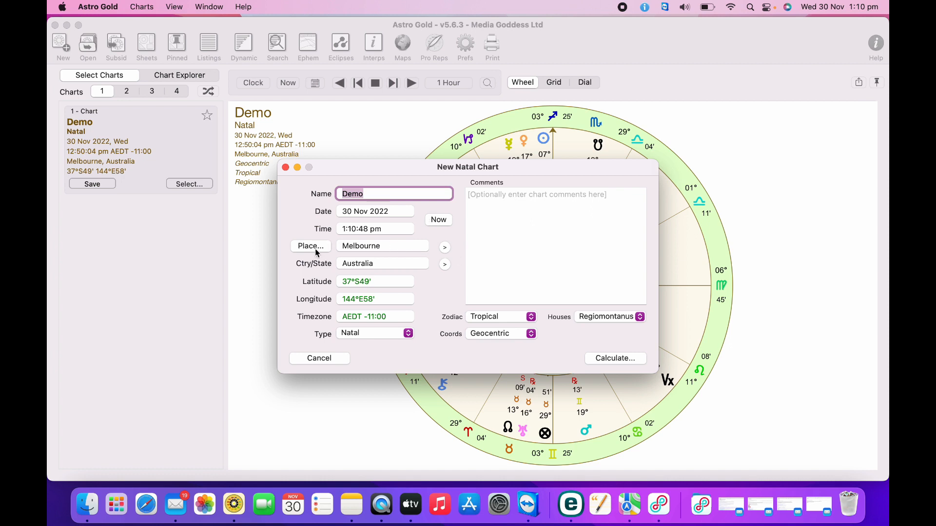
mouse_move(532, 326)
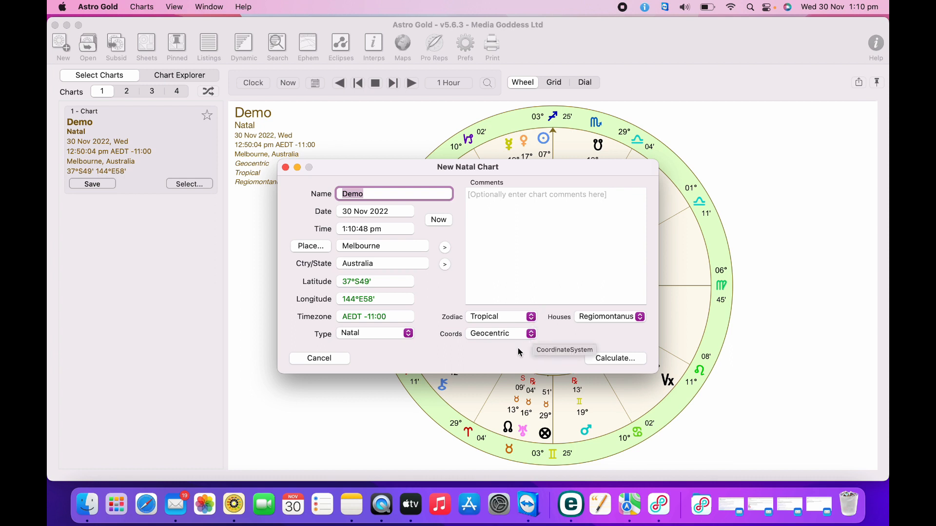
click(500, 333)
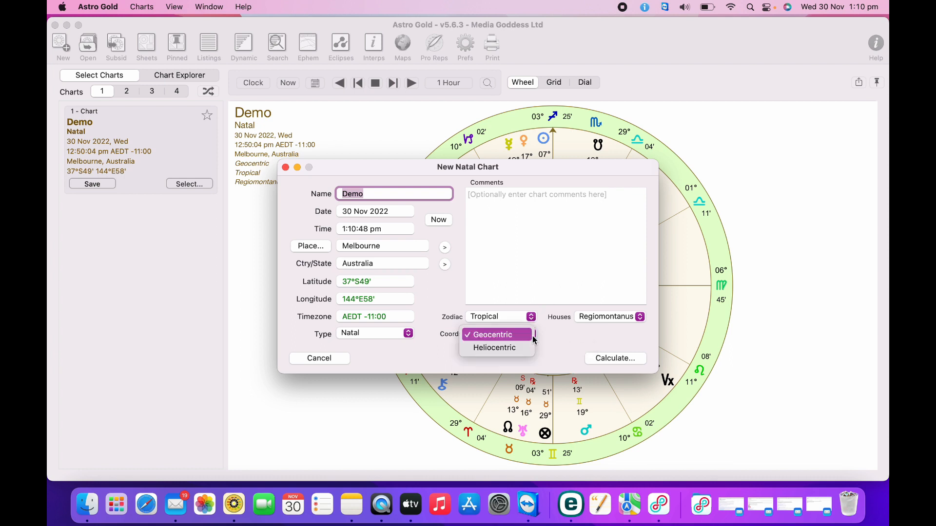
click(491, 334)
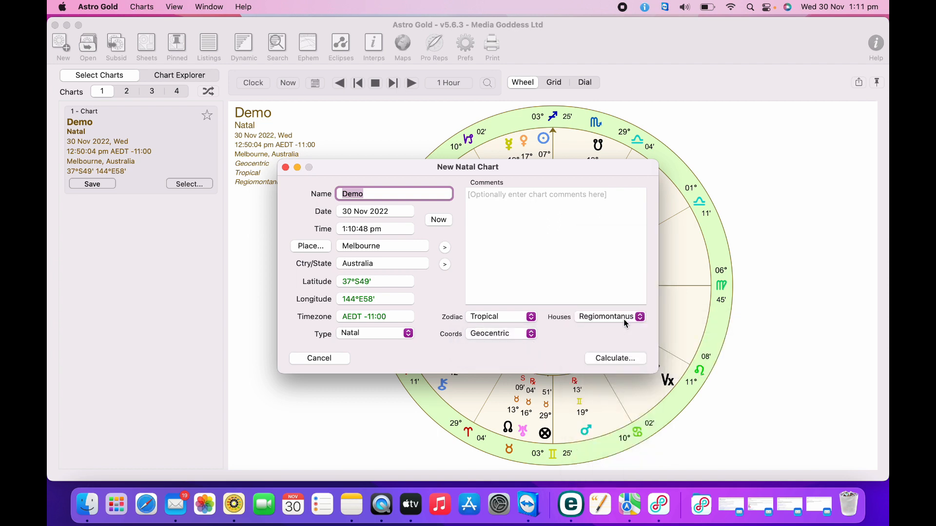
click(614, 358)
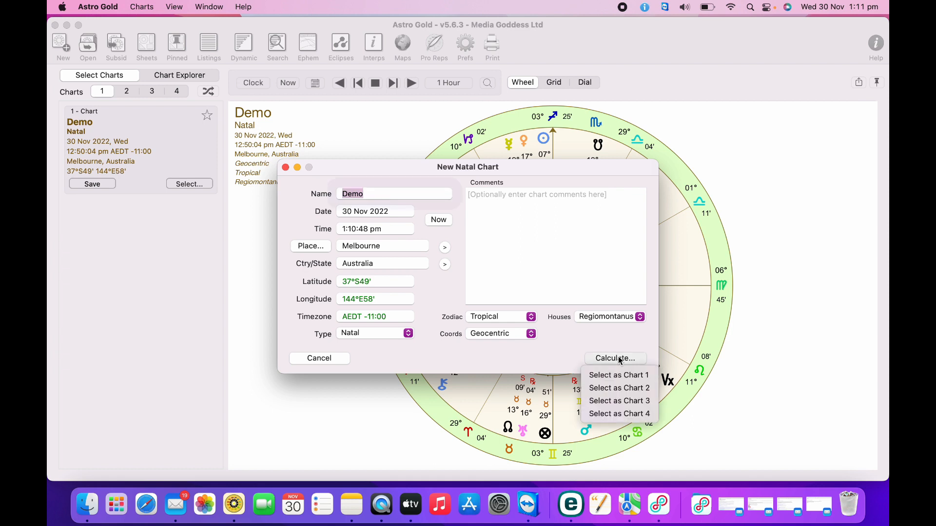
mouse_move(618, 375)
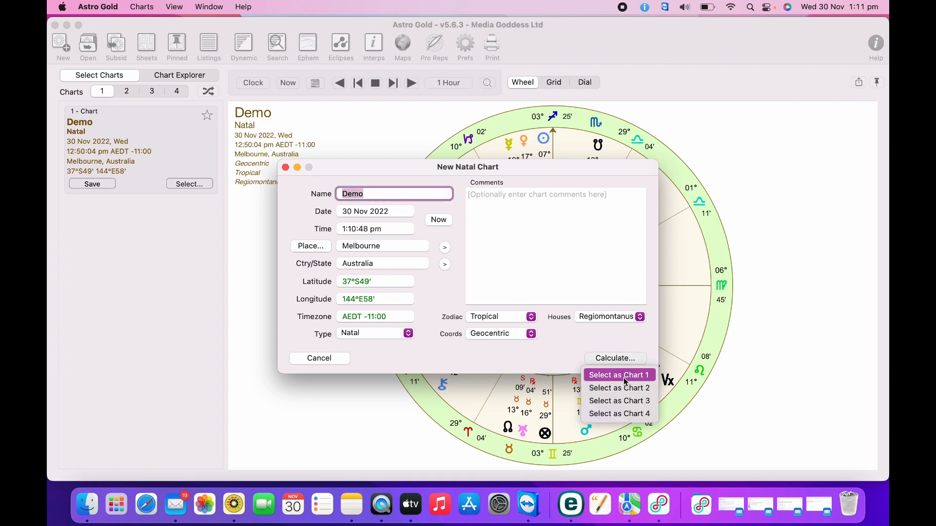
click(619, 375)
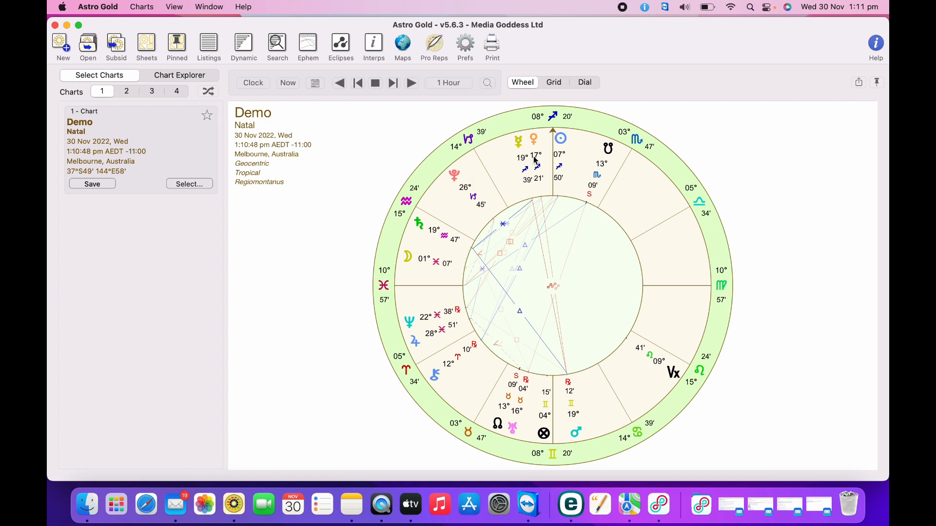
mouse_move(503, 144)
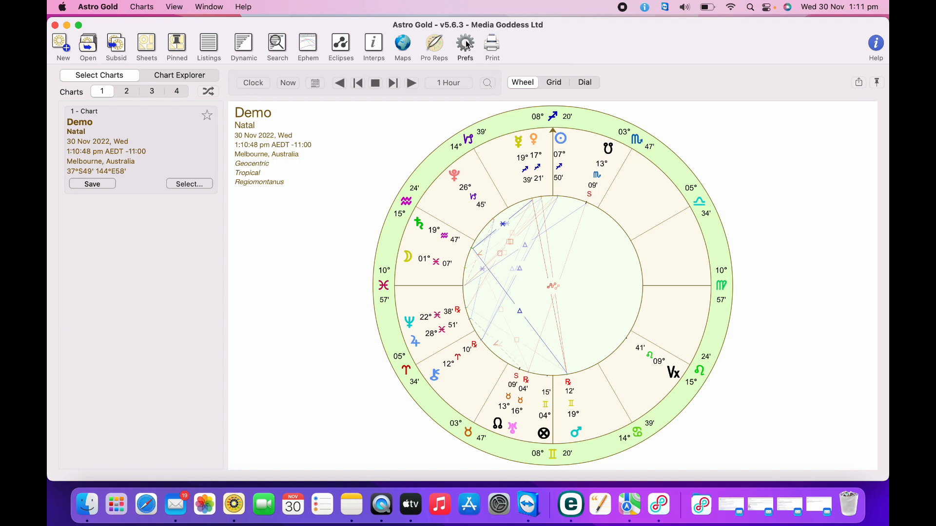
- Open Prefs on the Displayed tab listing the chart's shown points
click(465, 45)
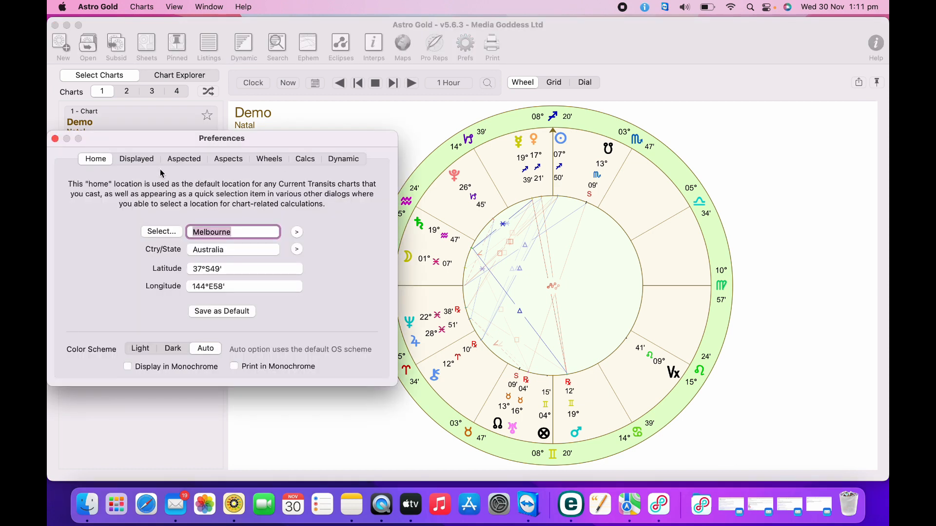
click(136, 158)
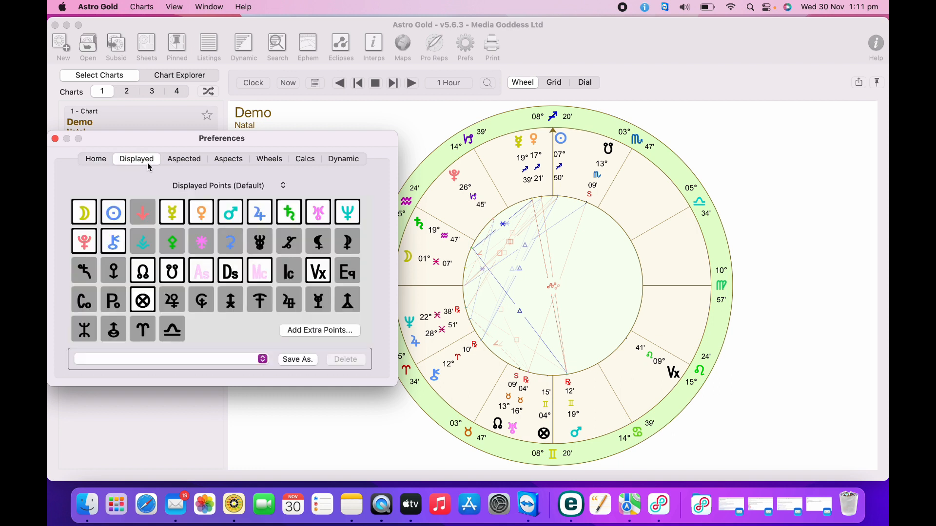
mouse_move(279, 200)
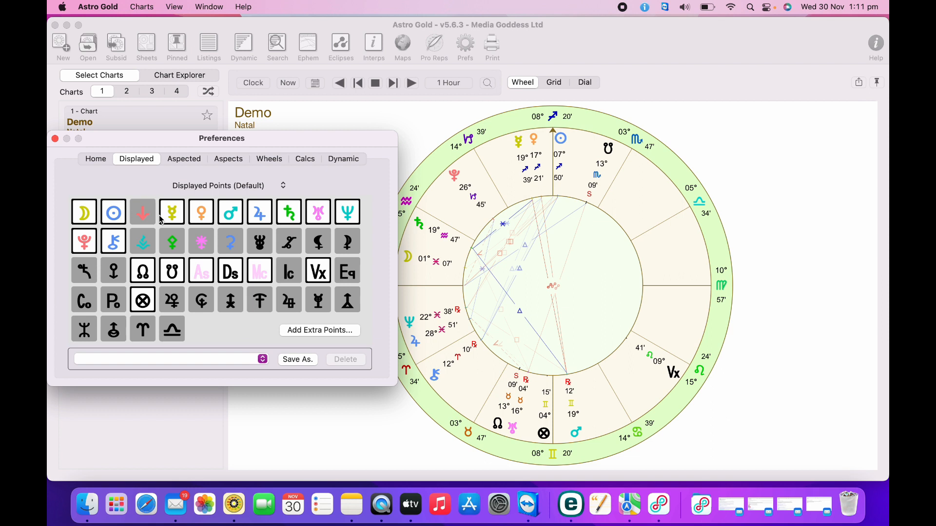
mouse_move(578, 433)
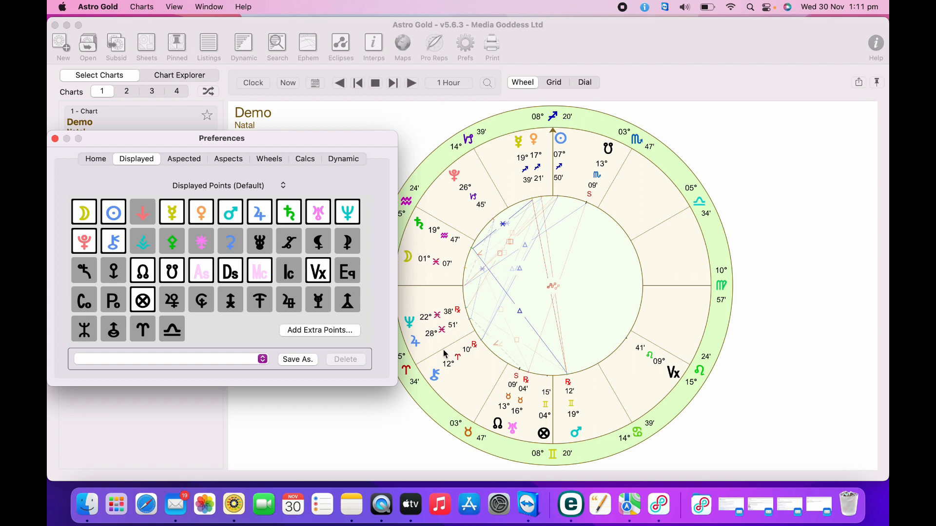
mouse_move(99, 212)
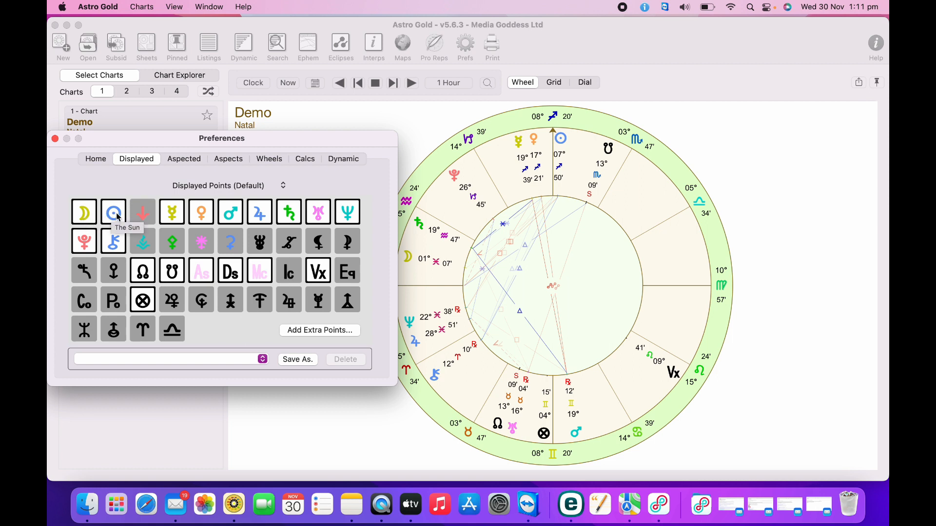
mouse_move(171, 212)
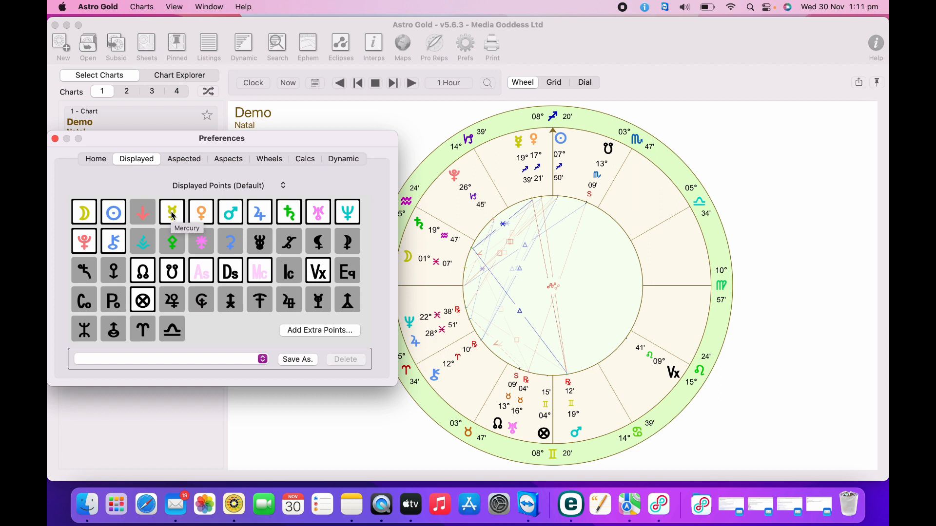
mouse_move(201, 212)
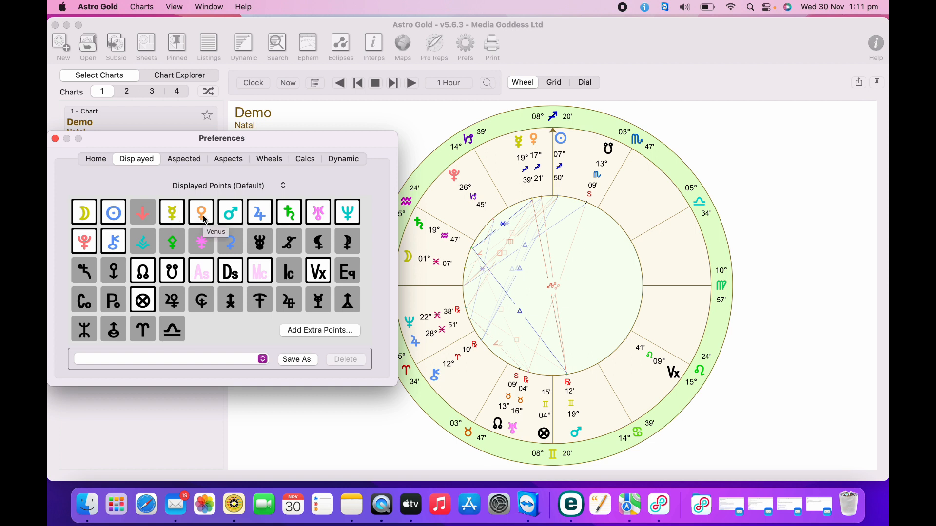
mouse_move(229, 212)
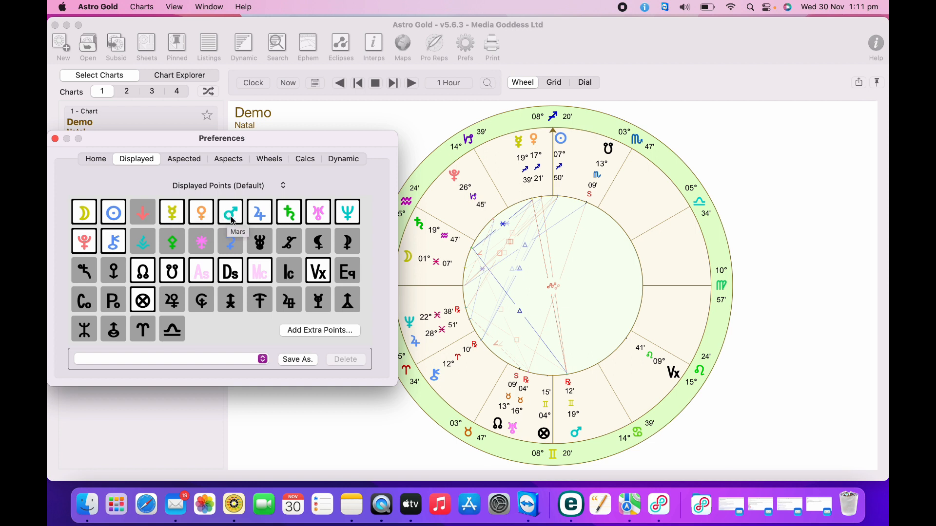
mouse_move(259, 212)
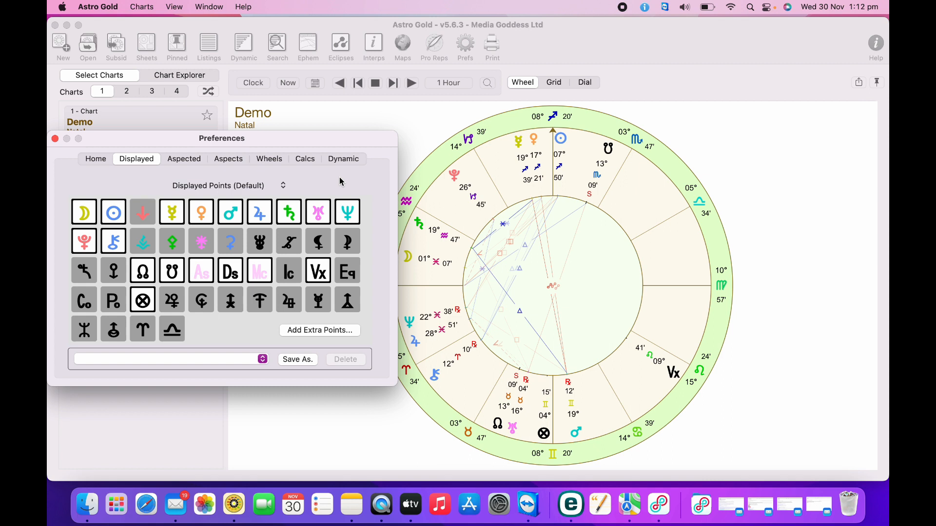
mouse_move(282, 326)
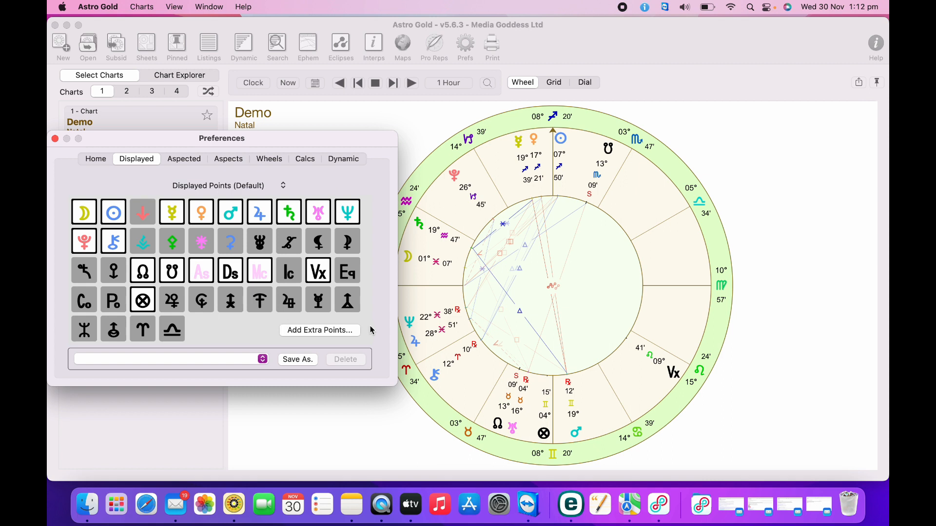
- Open Add Extra Points with the Stars category and All Named Stars [507] group
click(319, 330)
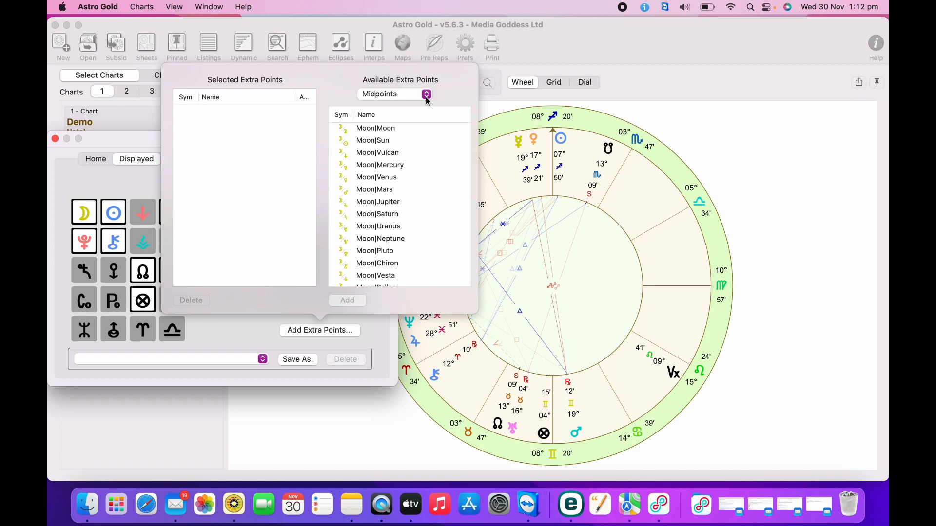
click(426, 94)
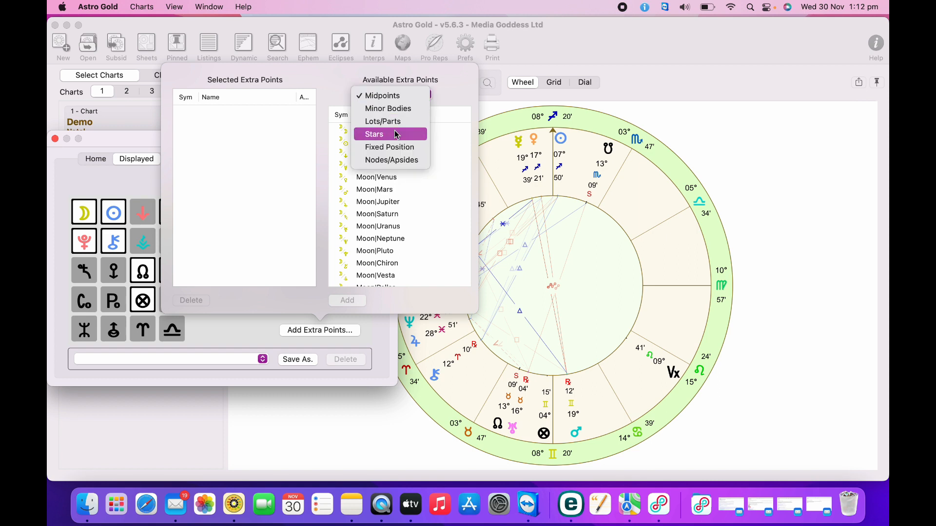
click(374, 133)
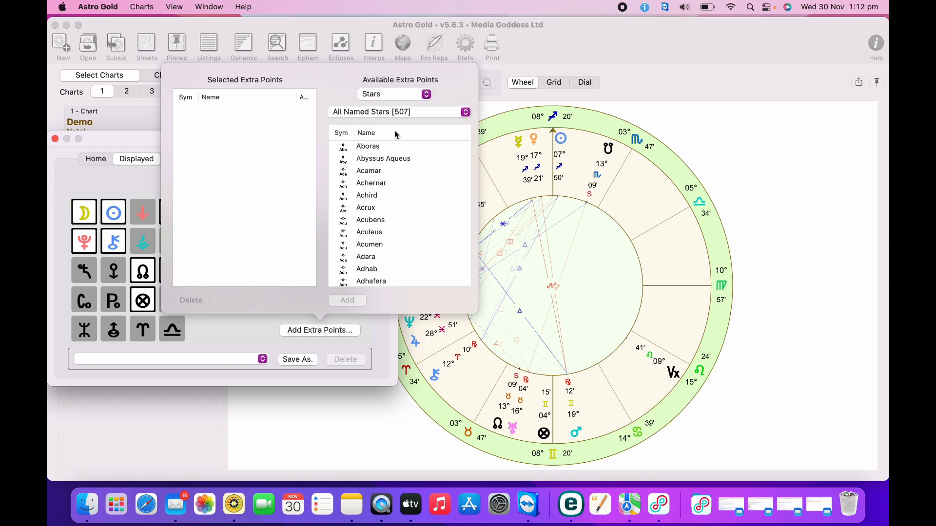
mouse_move(408, 179)
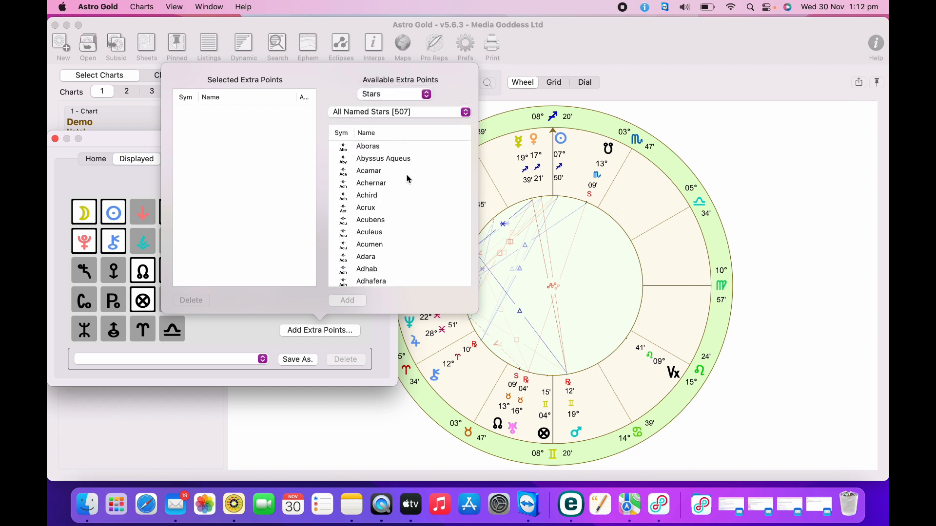
click(398, 111)
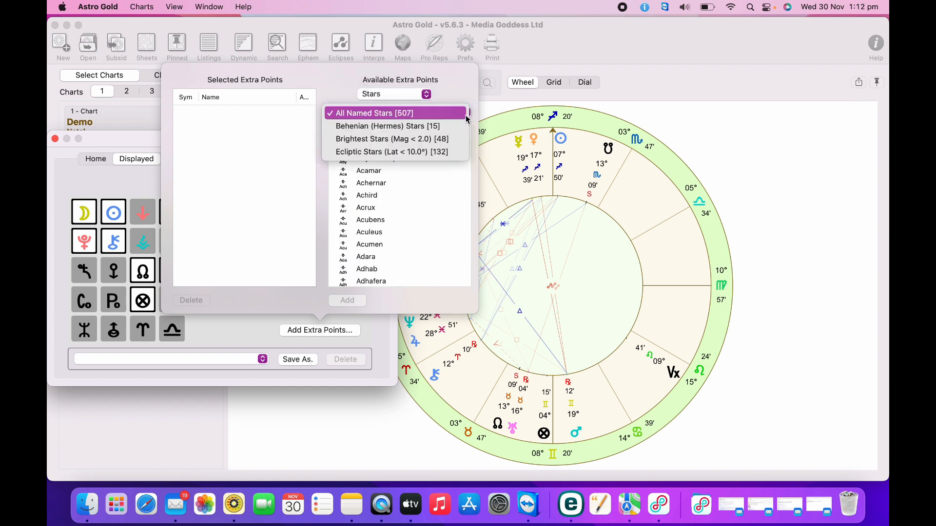
mouse_move(388, 126)
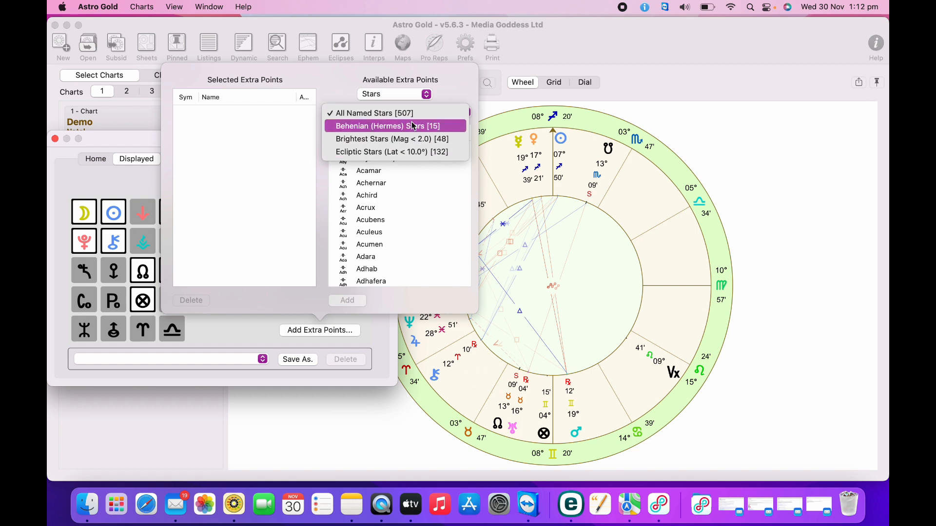
mouse_move(374, 113)
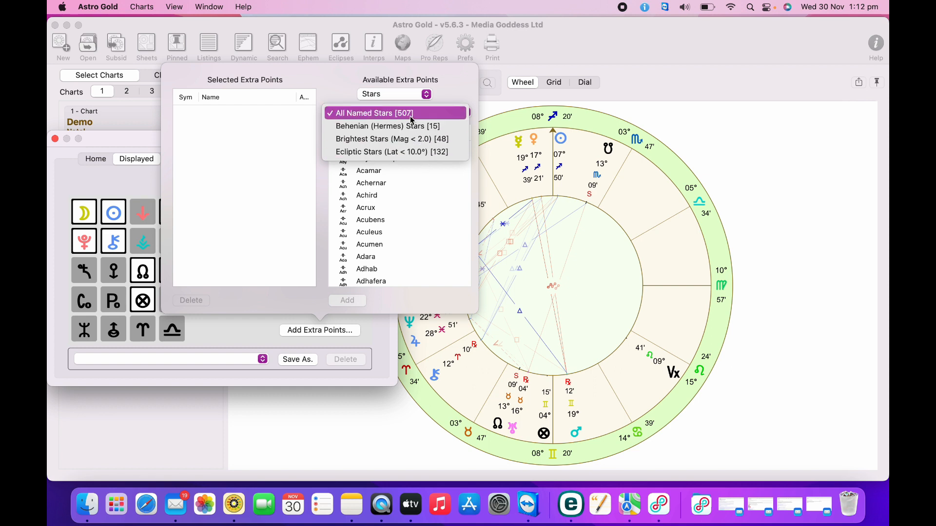
click(372, 112)
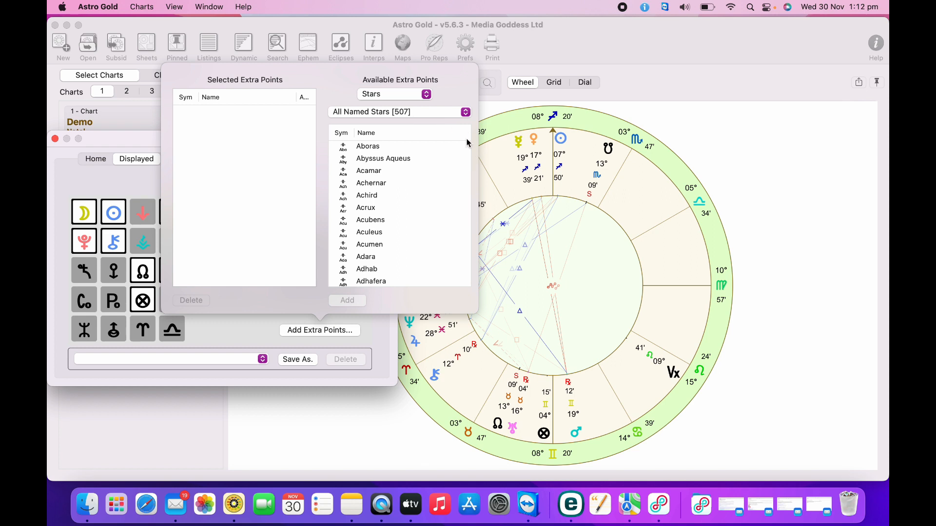
- Find Regulus in the All Named Stars list and add it as an extra point
click(367, 146)
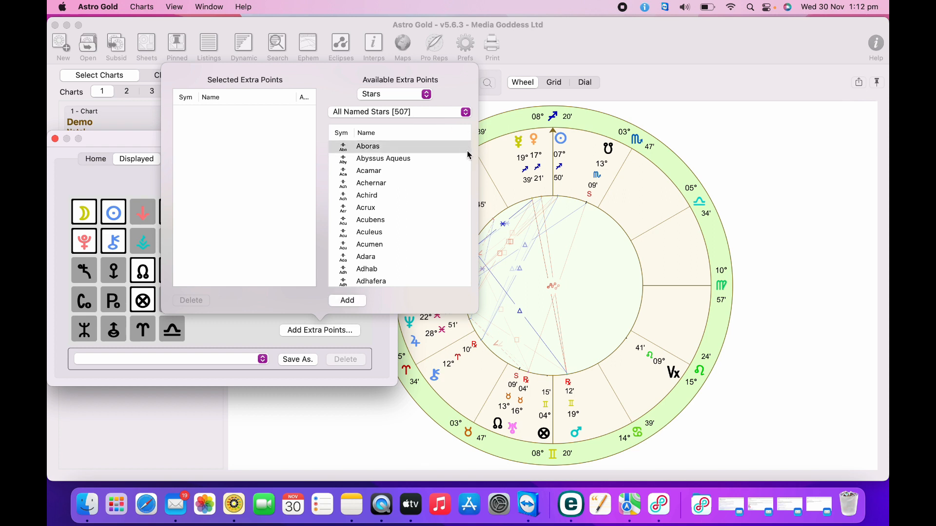
click(368, 170)
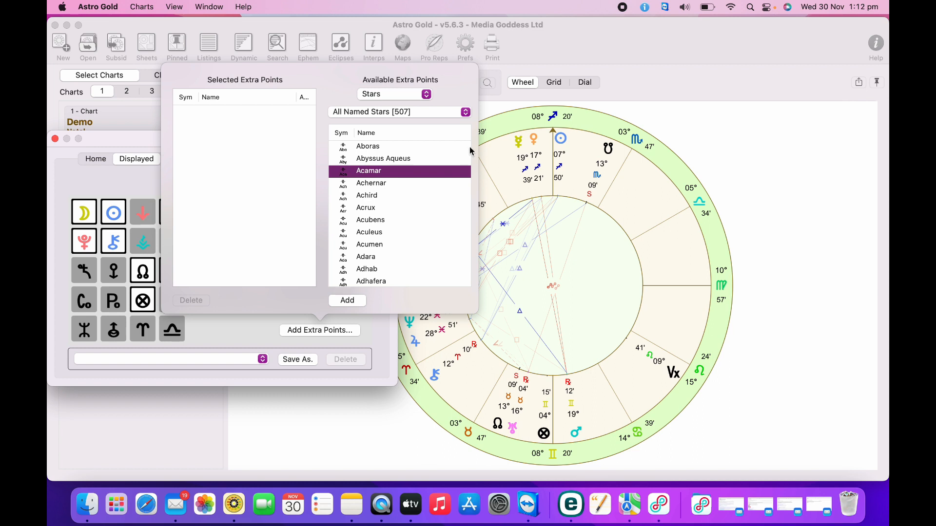
click(366, 268)
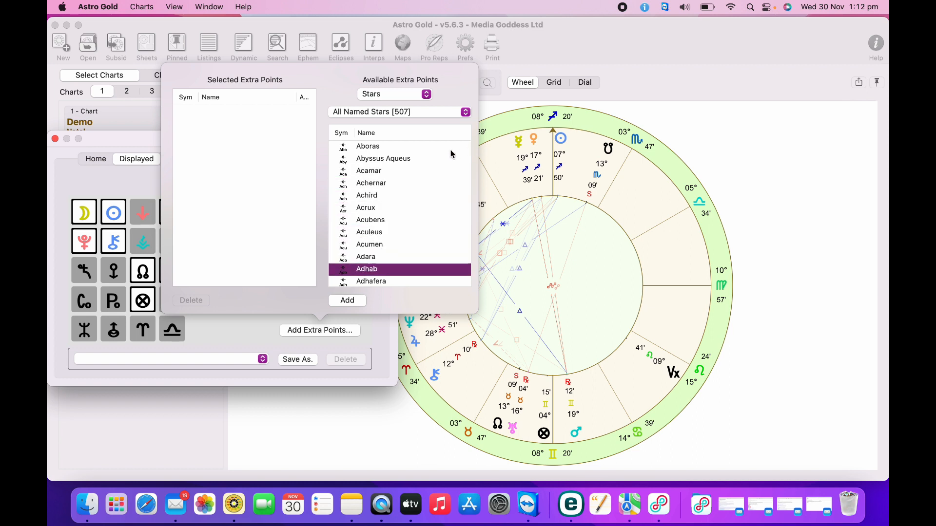
scroll(down, 3)
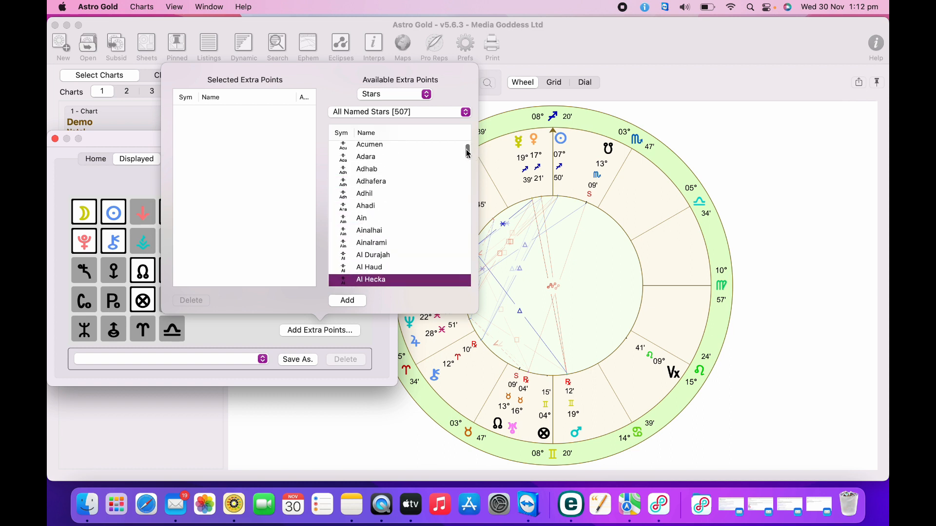
scroll(down, 3)
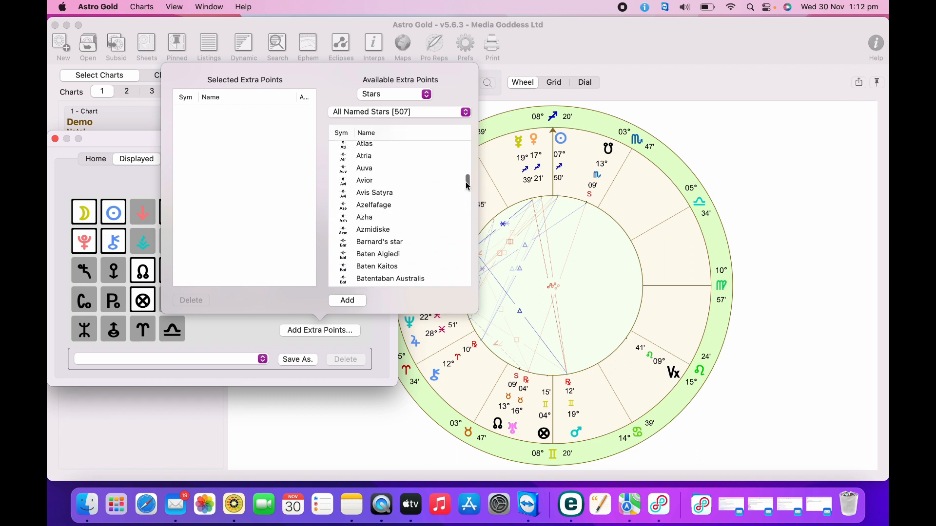
drag(467, 181, 466, 230)
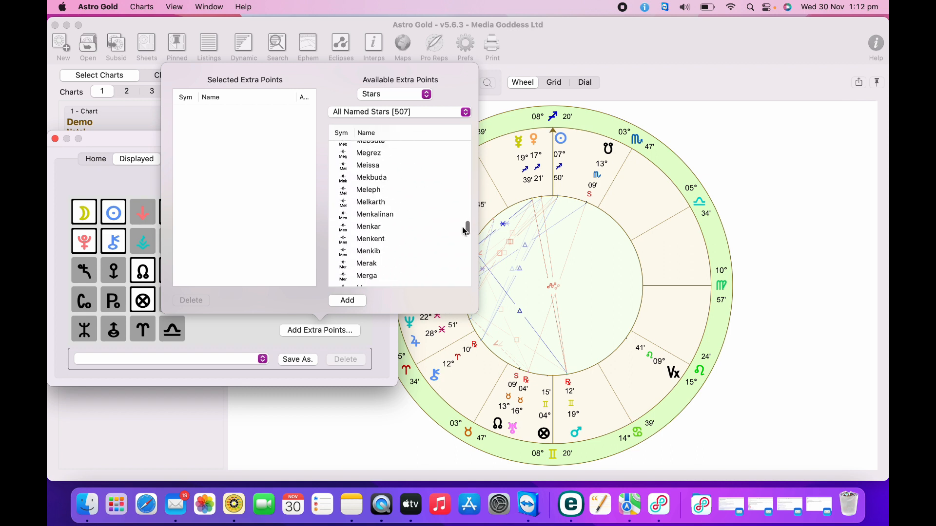
scroll(down, 3)
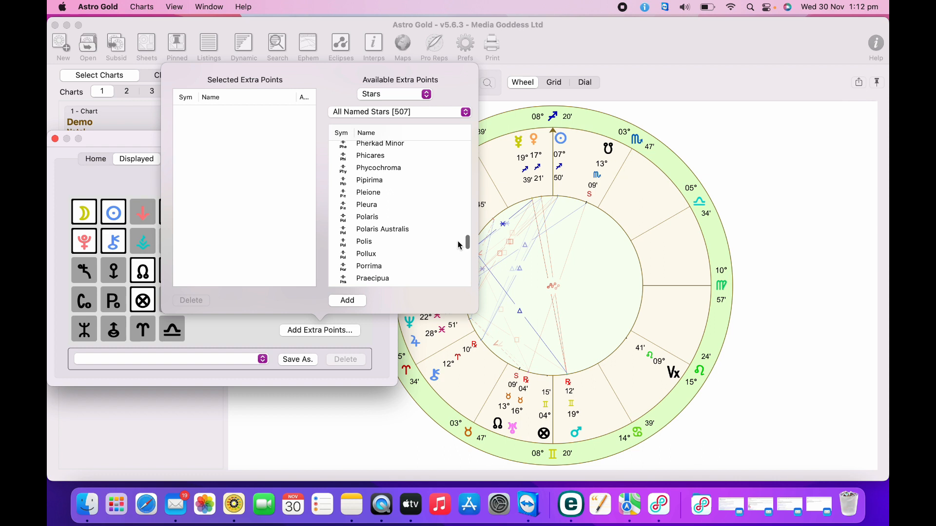
scroll(down, 3)
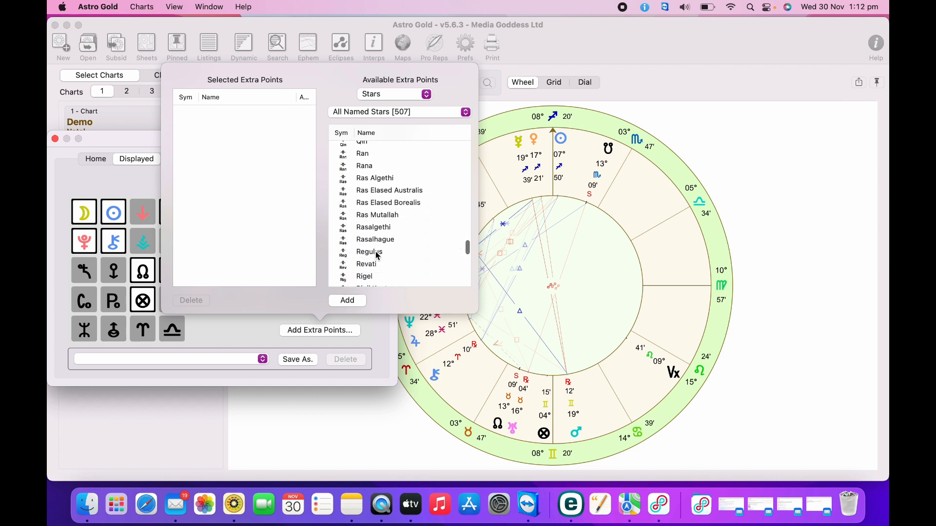
click(369, 251)
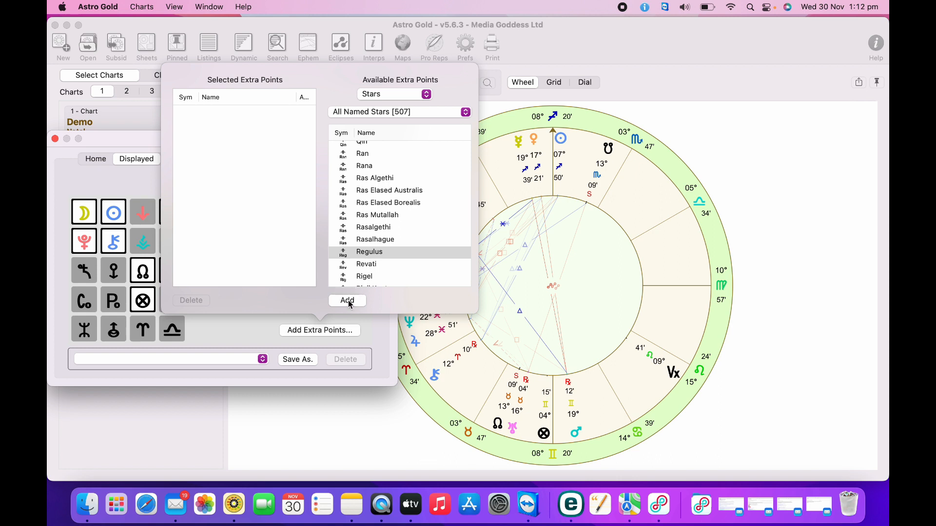
click(347, 300)
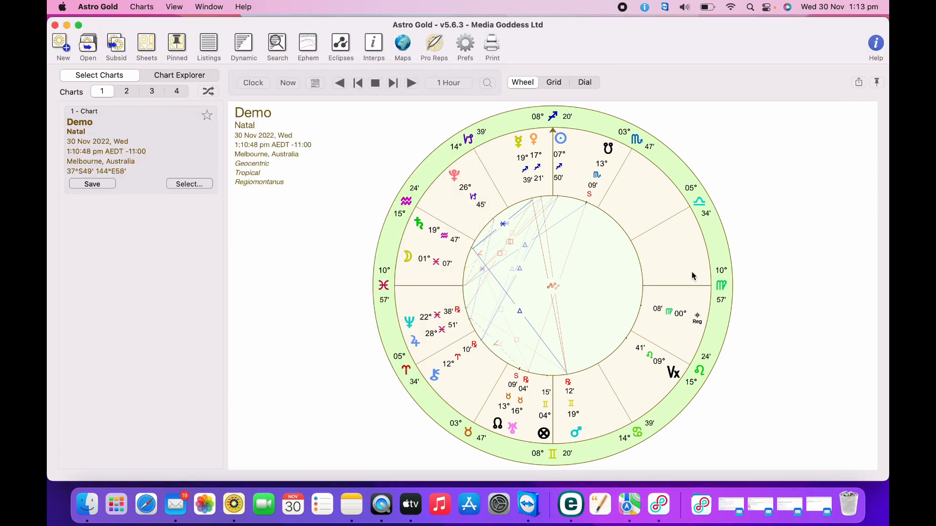
mouse_move(702, 286)
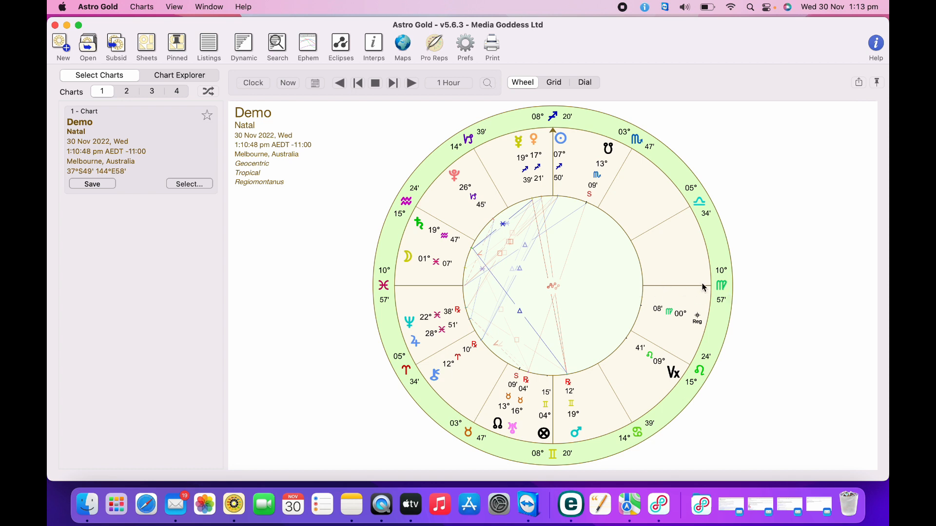
mouse_move(654, 290)
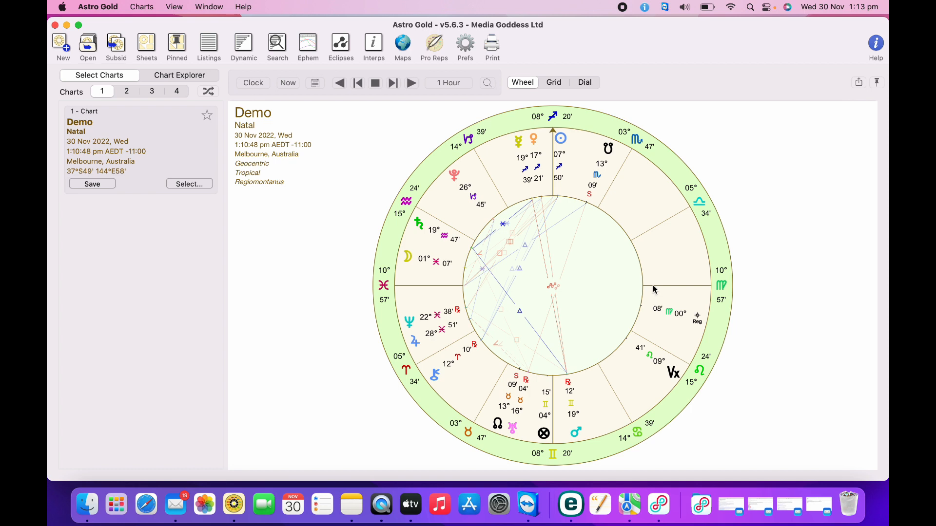
mouse_move(566, 178)
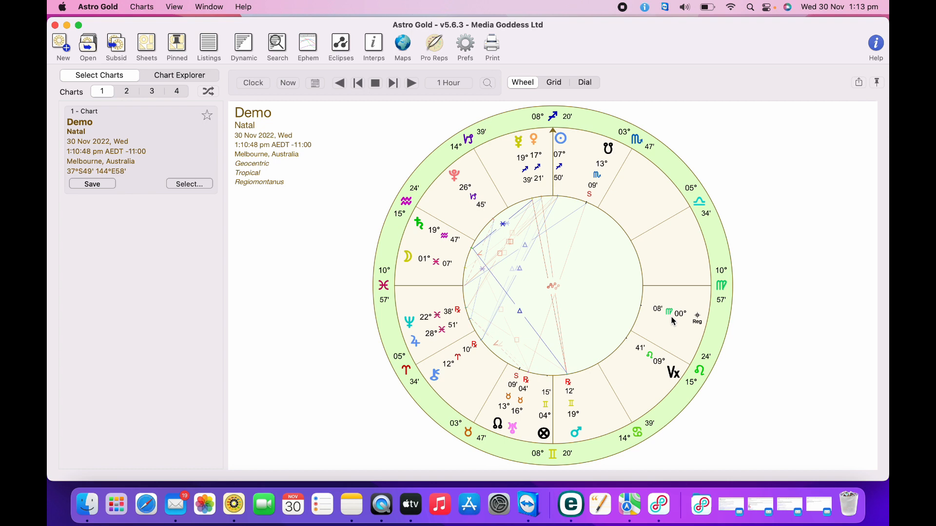
mouse_move(519, 165)
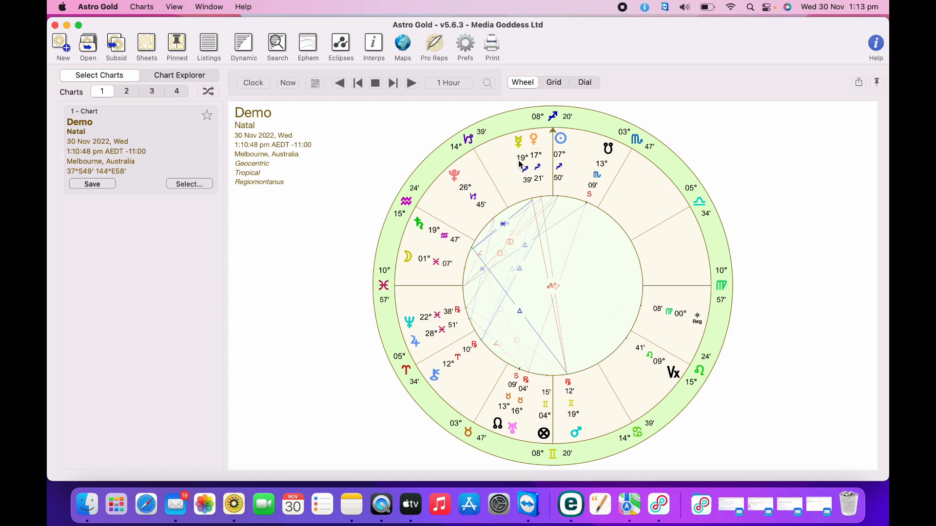
mouse_move(527, 172)
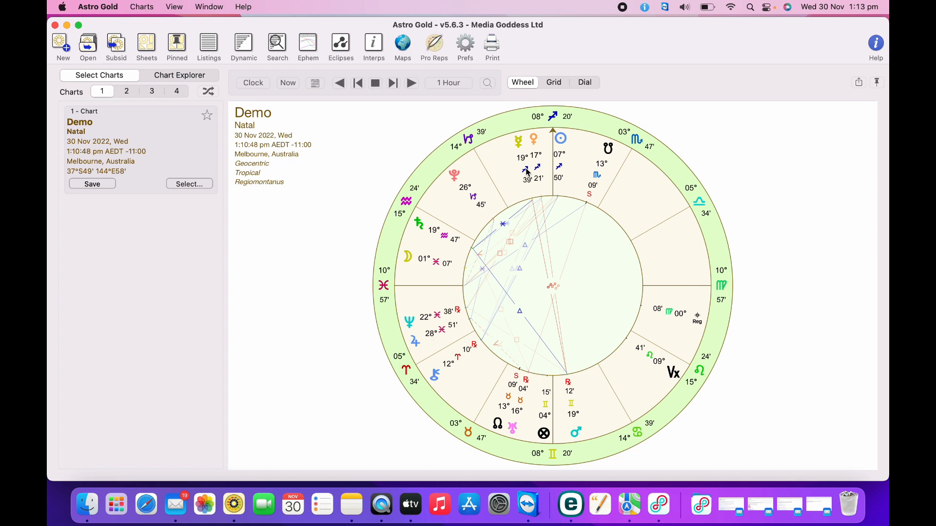
mouse_move(572, 404)
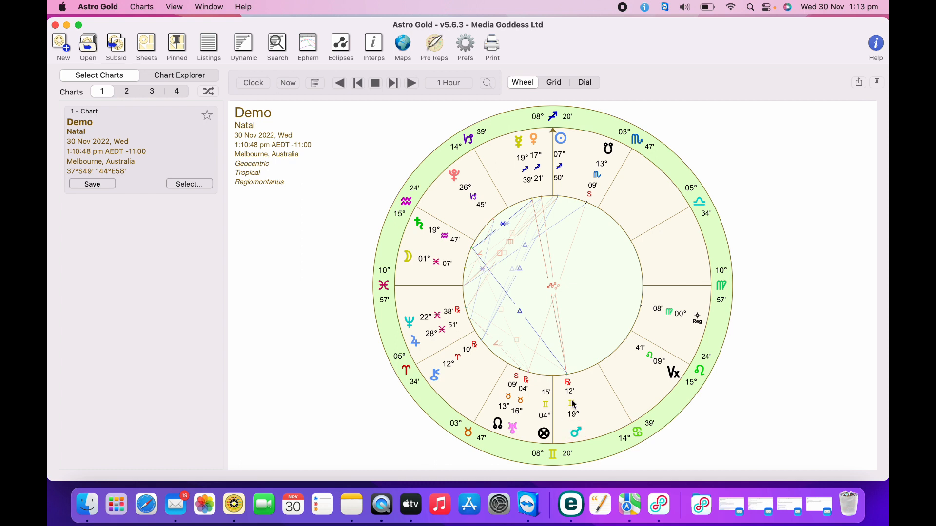
mouse_move(572, 407)
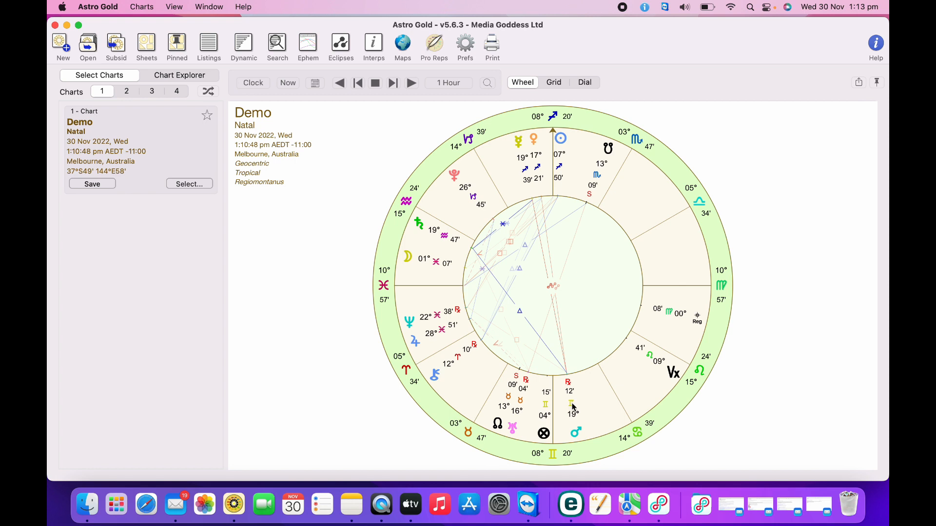
mouse_move(577, 430)
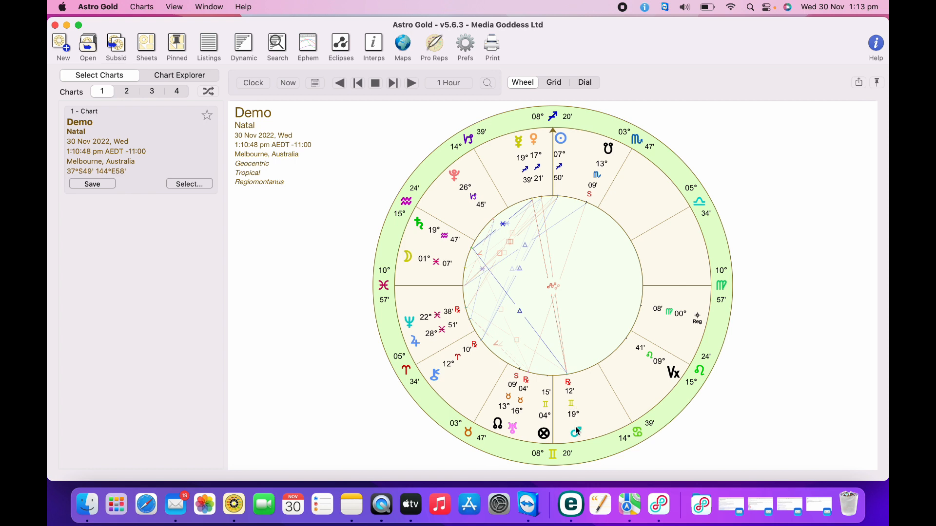
mouse_move(604, 416)
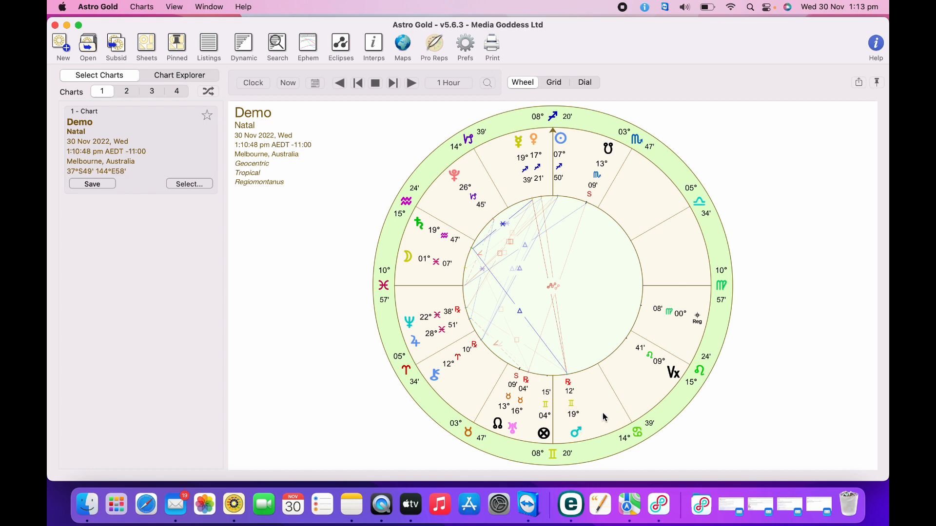
mouse_move(319, 250)
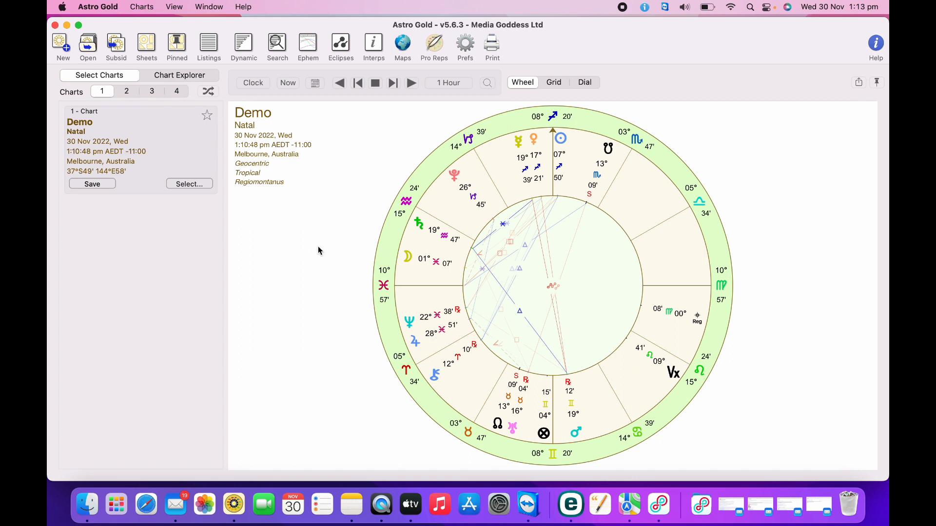
mouse_move(733, 293)
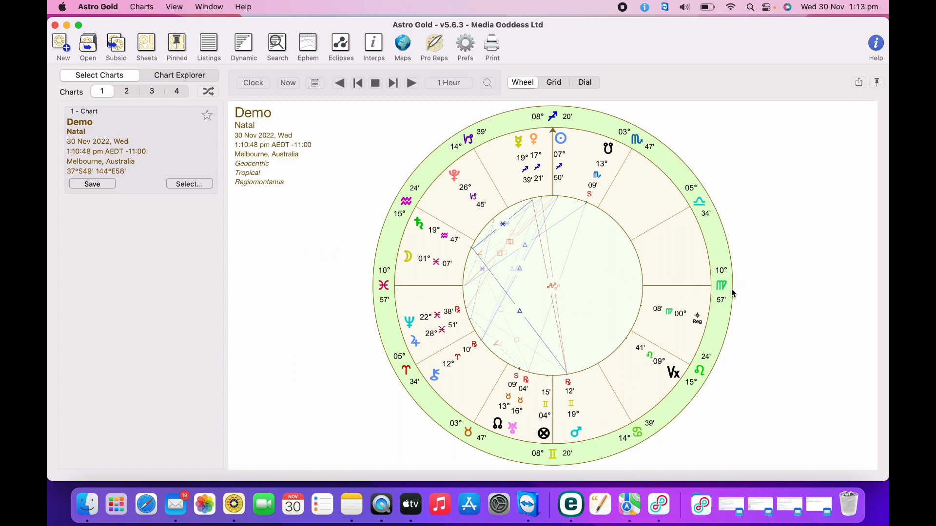
mouse_move(685, 284)
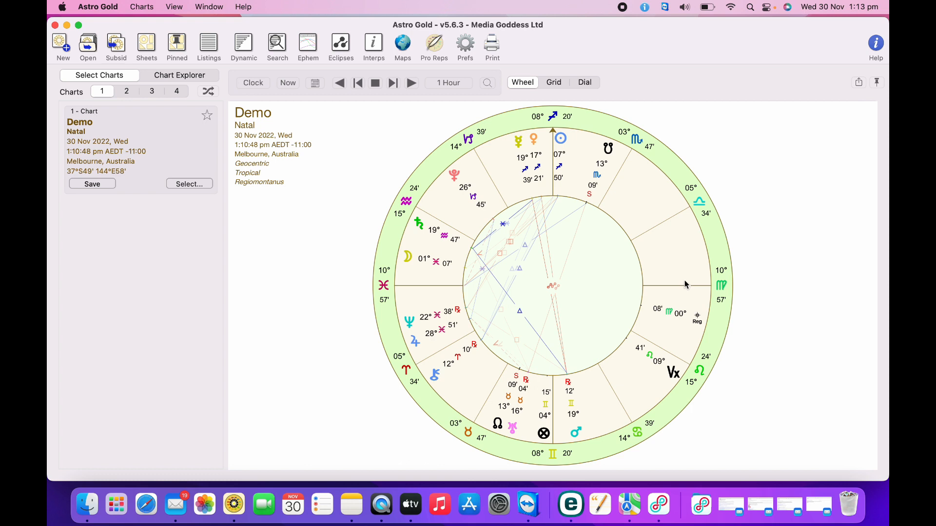
mouse_move(580, 409)
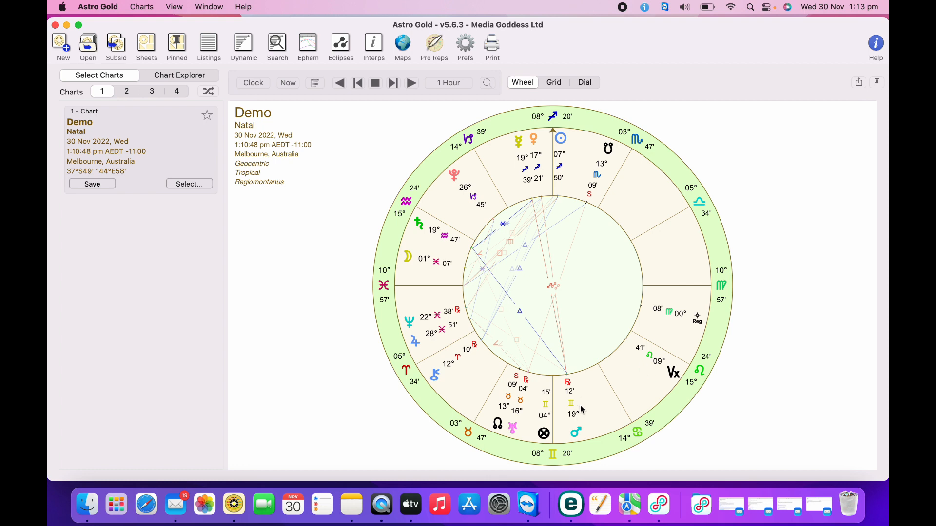
mouse_move(405, 356)
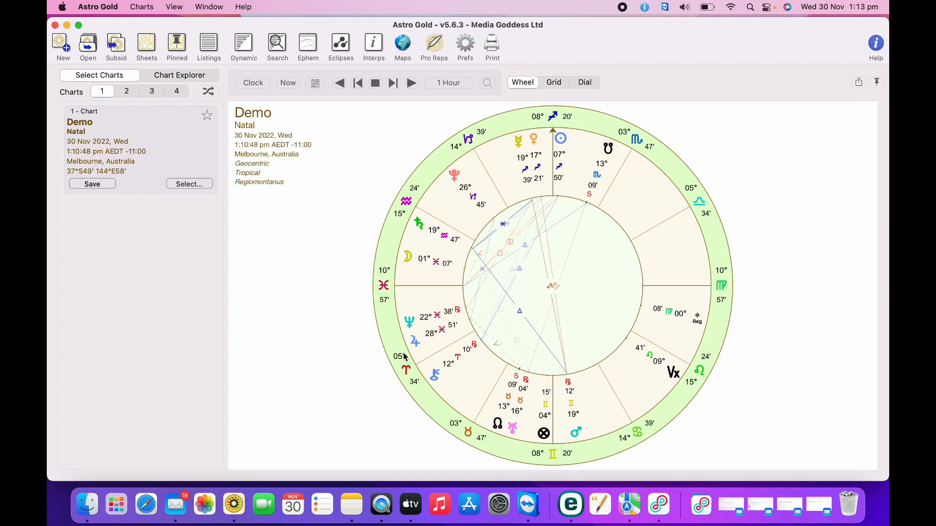
mouse_move(411, 352)
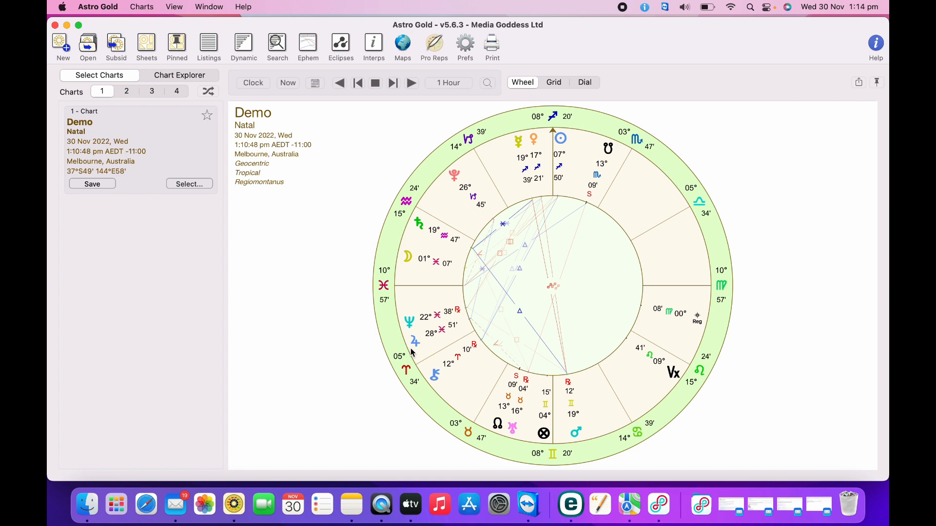
mouse_move(360, 205)
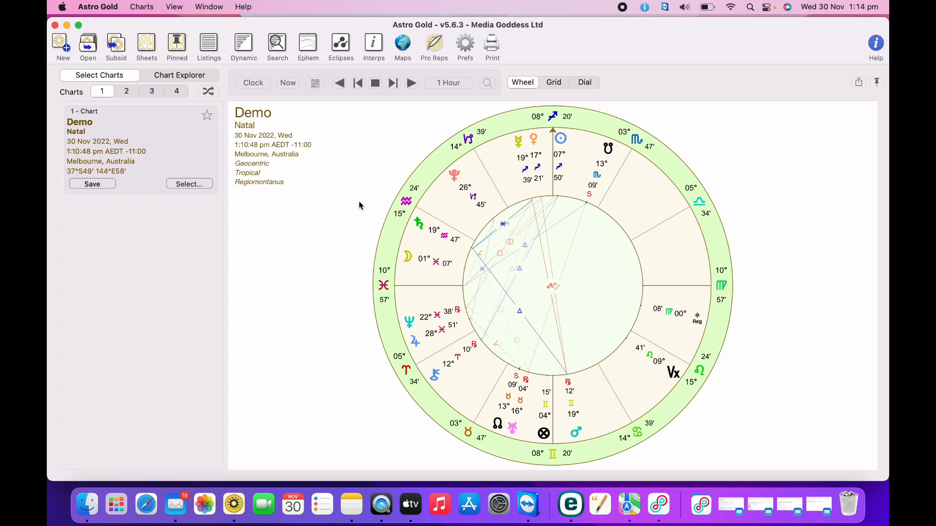
mouse_move(392, 220)
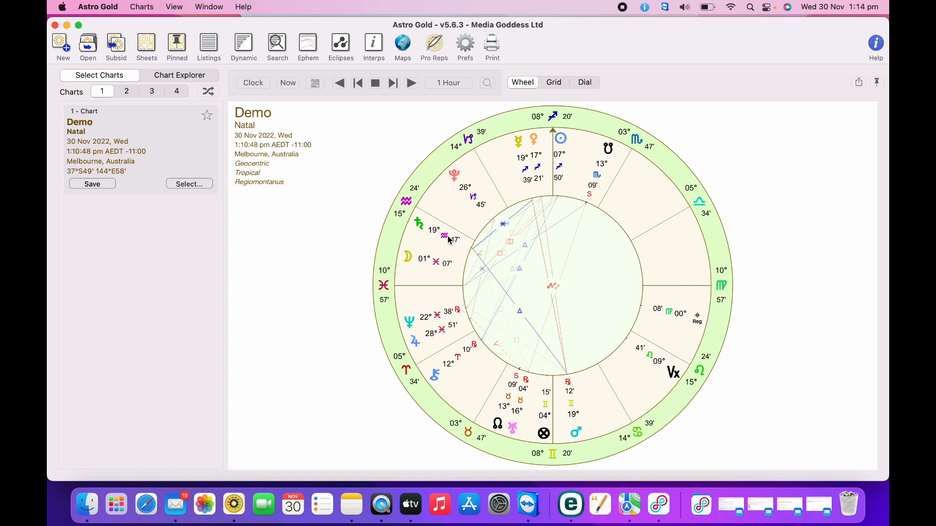
- Reopen the extra points chooser and add Praesepe Cluster as a second star
click(465, 43)
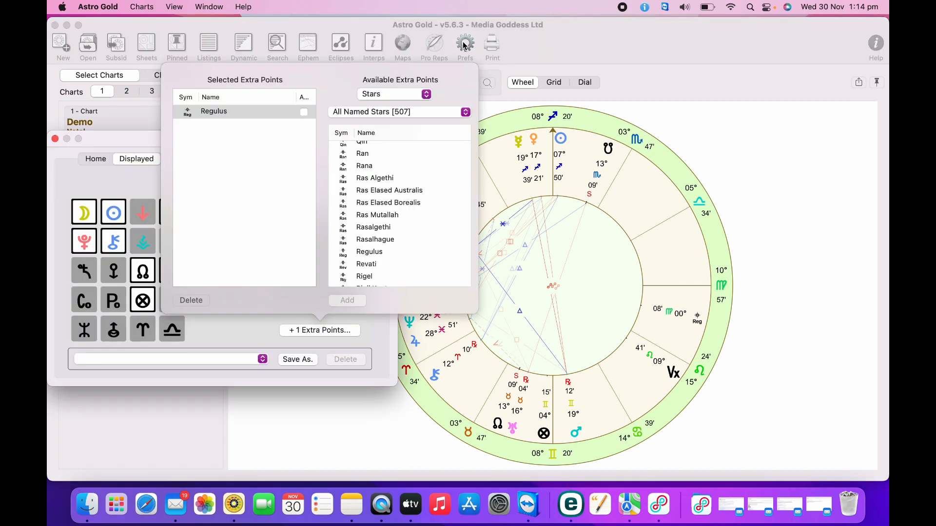
mouse_move(394, 174)
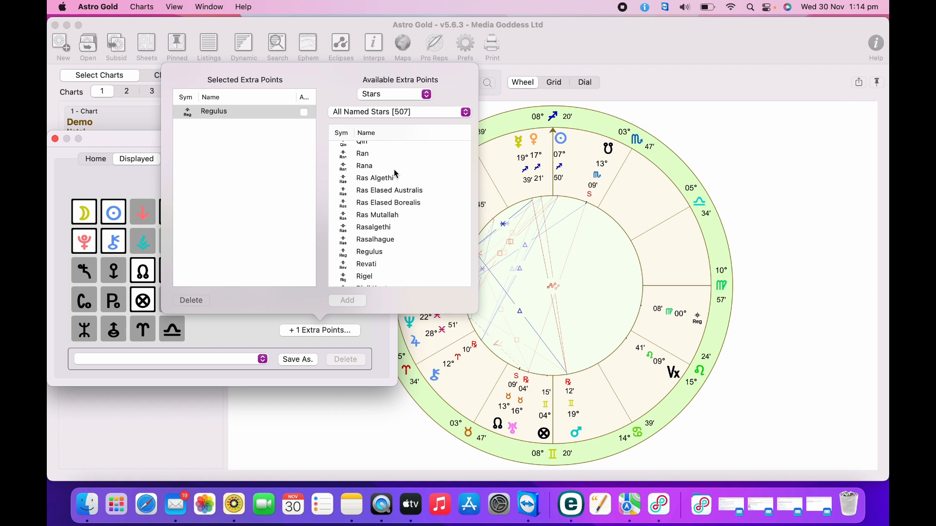
click(362, 154)
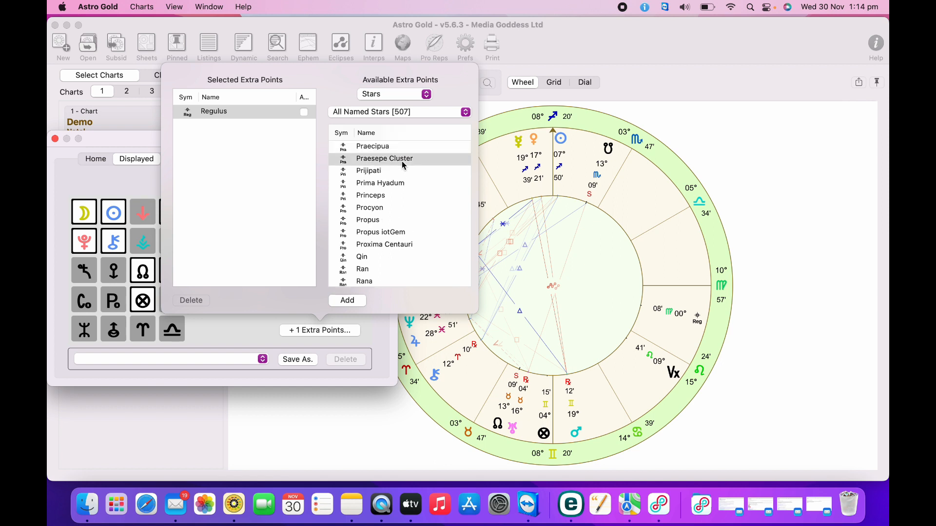
click(346, 300)
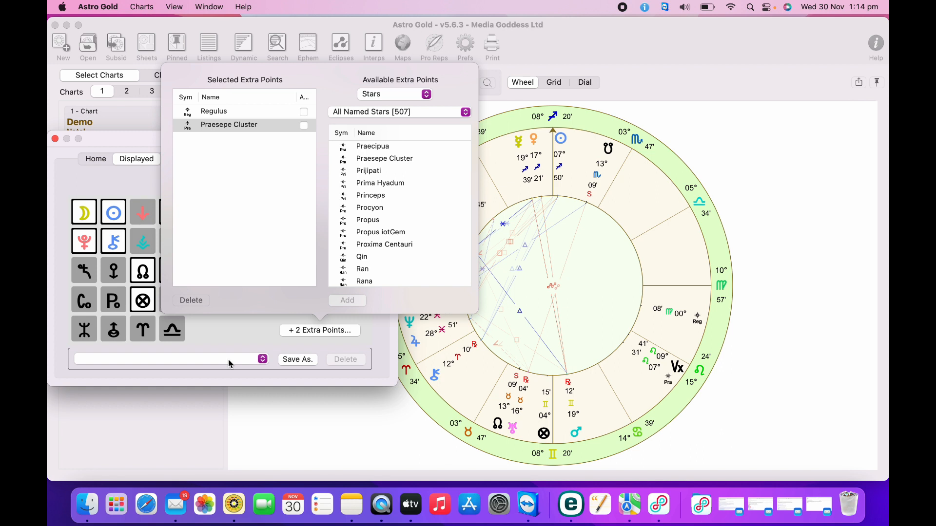
mouse_move(566, 301)
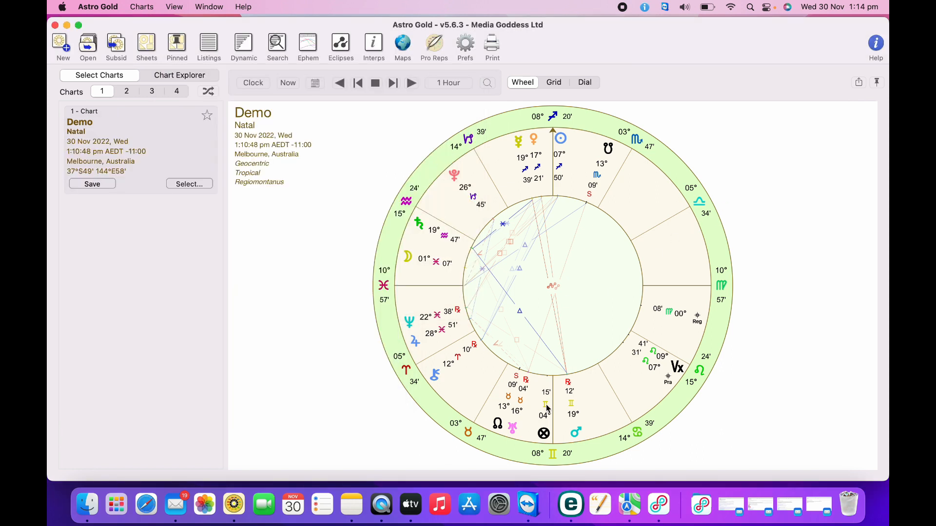
mouse_move(626, 362)
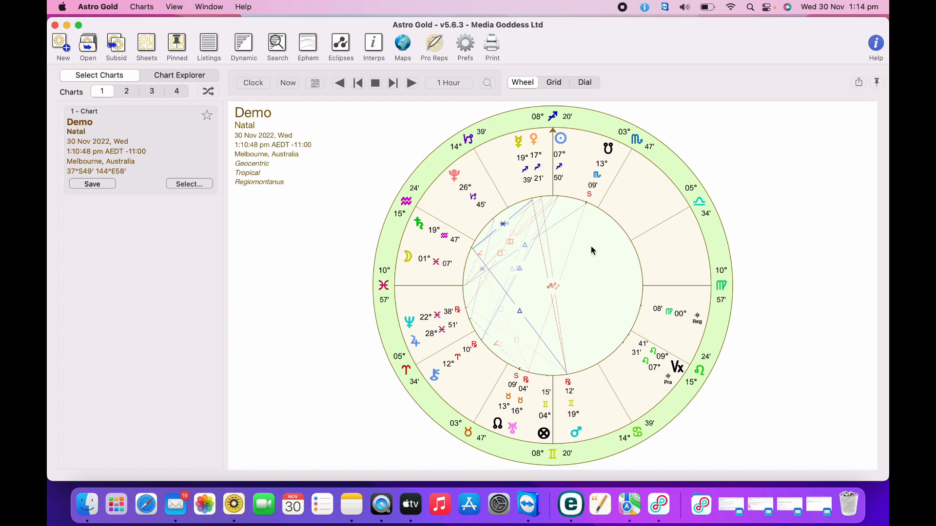
mouse_move(560, 158)
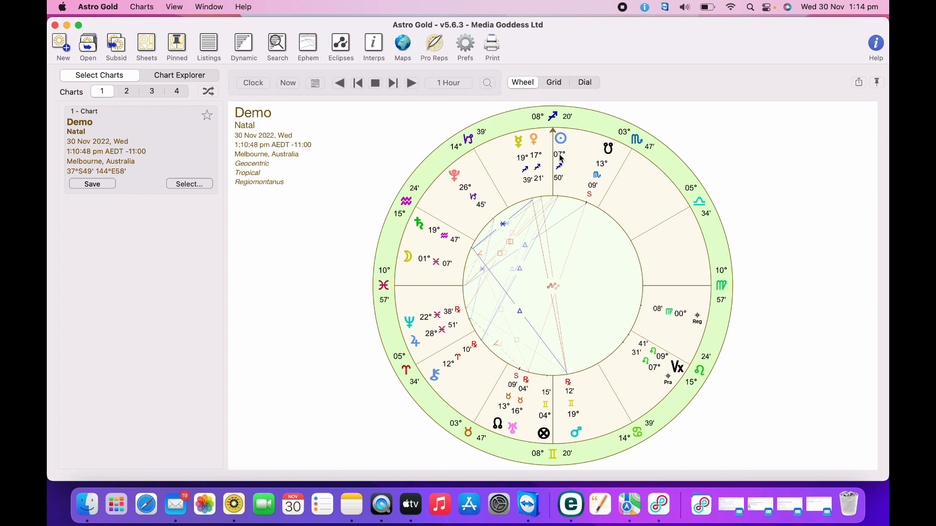
mouse_move(561, 161)
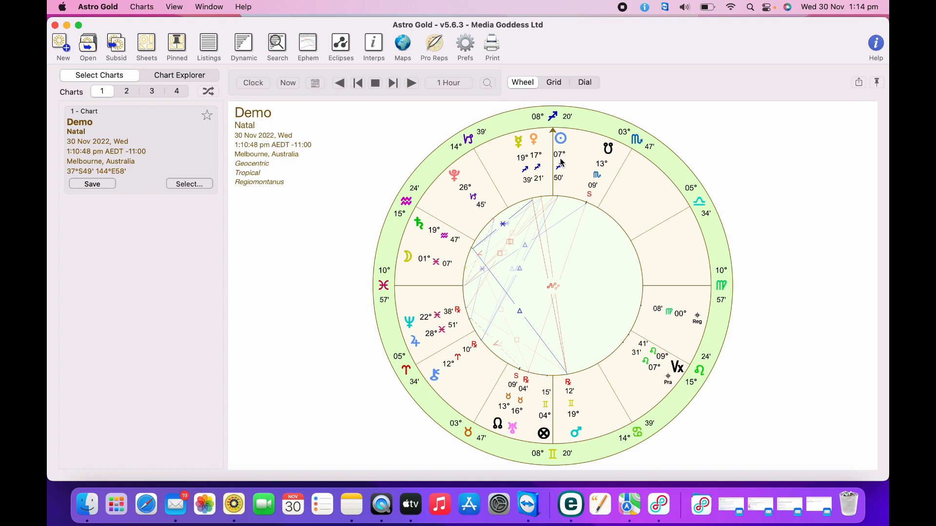
mouse_move(484, 311)
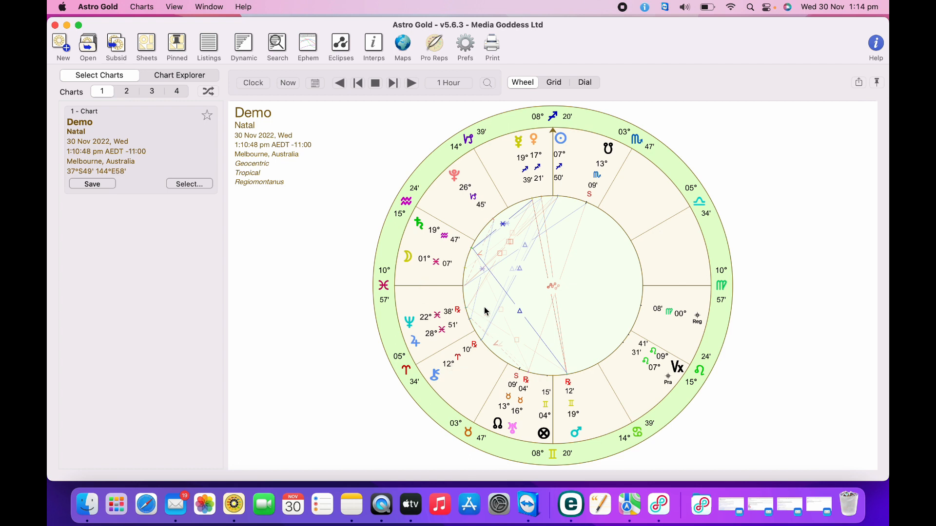
mouse_move(321, 216)
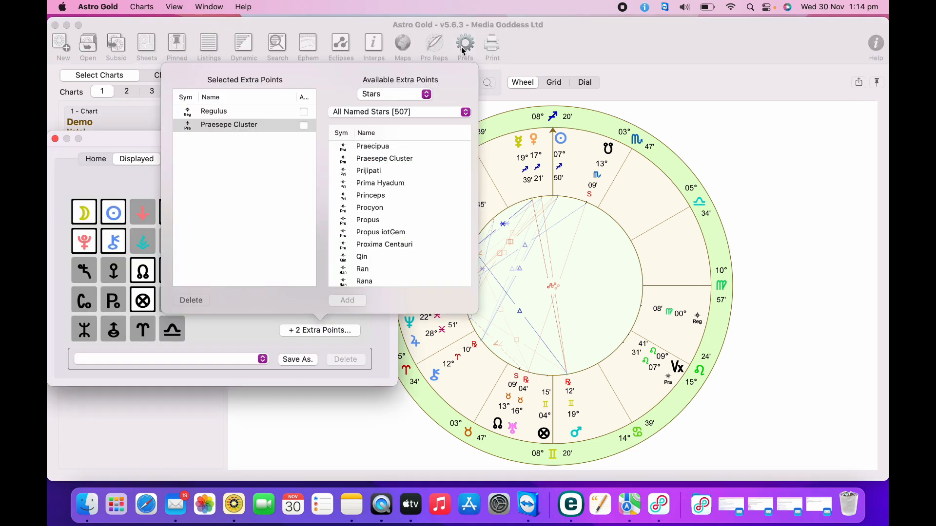
- Scroll the named stars list down to Vega and add it as a third extra point
click(384, 245)
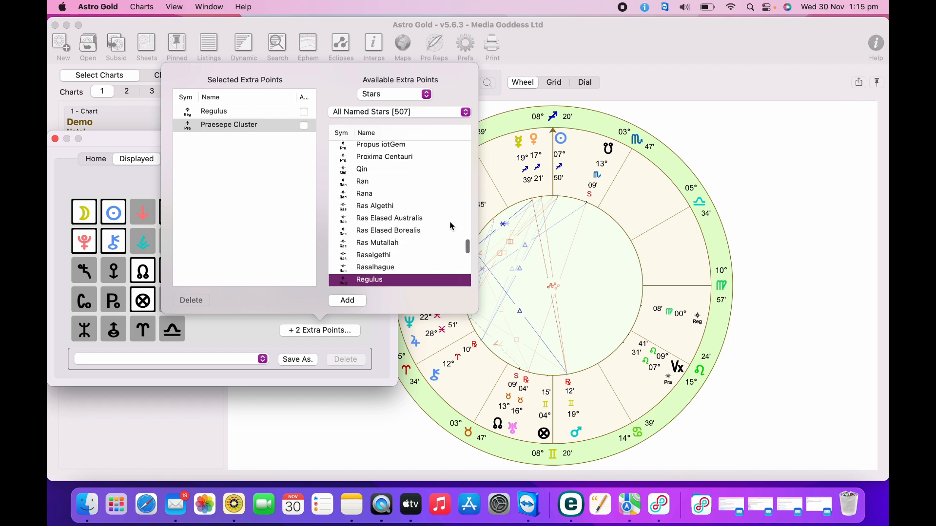
scroll(down, 3)
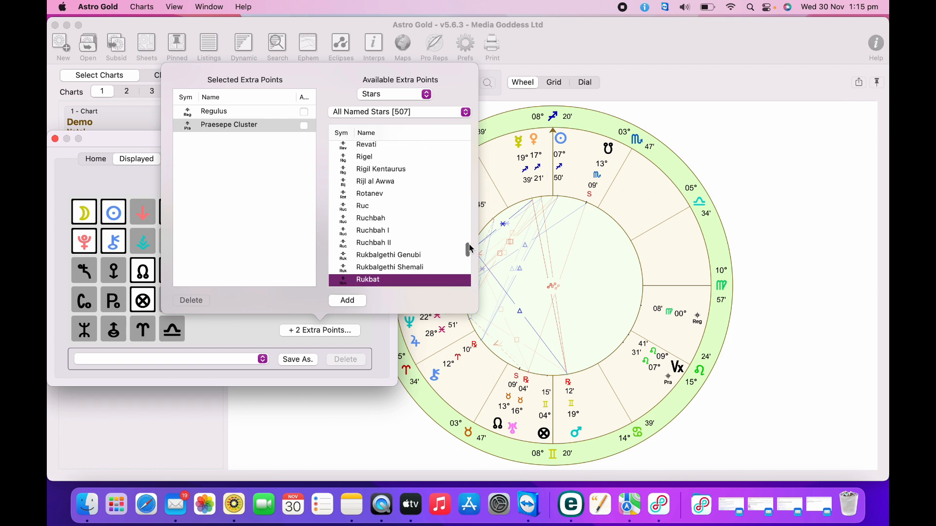
scroll(down, 3)
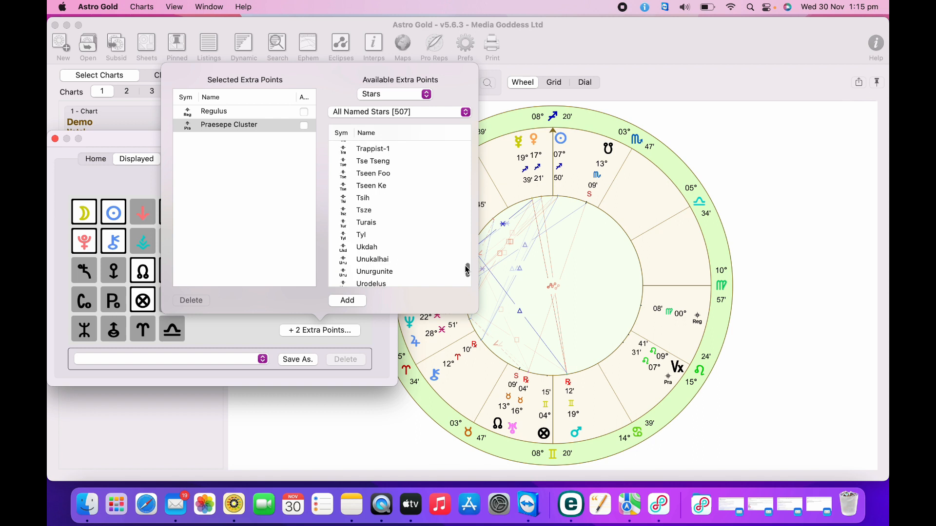
scroll(down, 3)
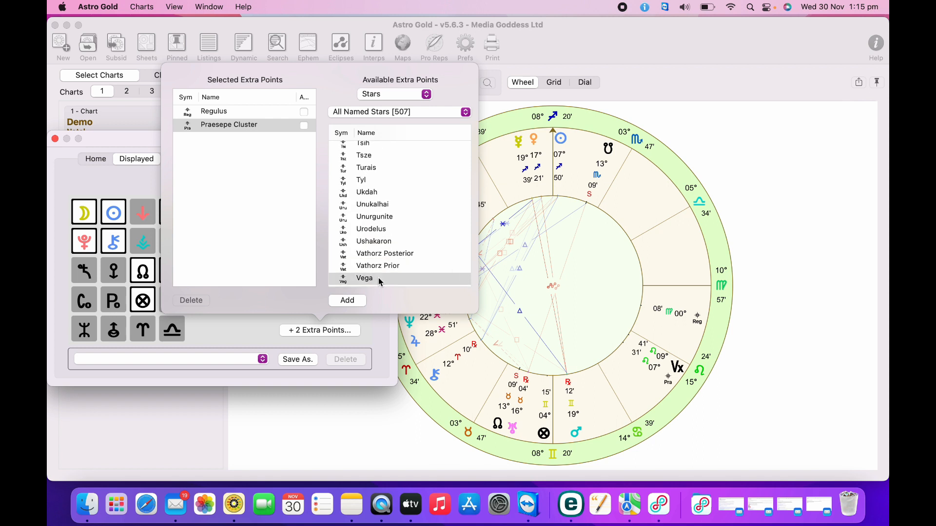
click(346, 301)
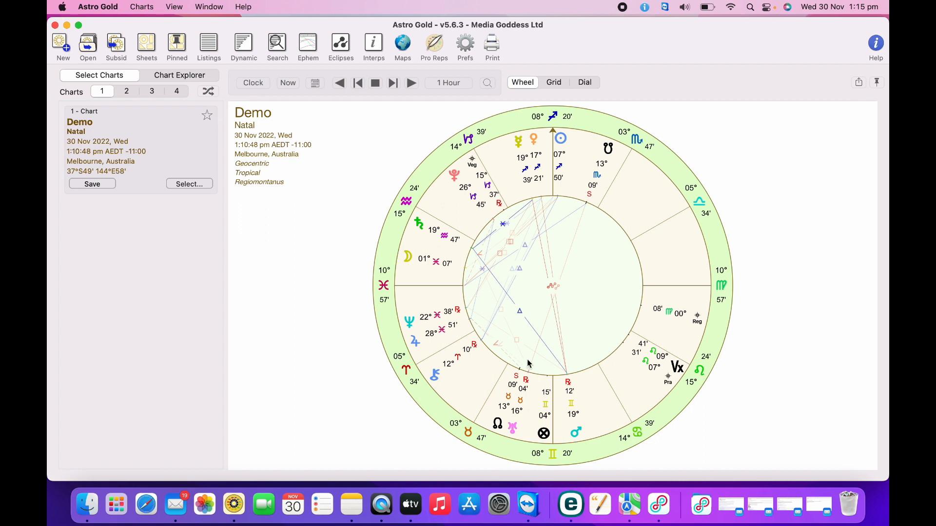
mouse_move(508, 147)
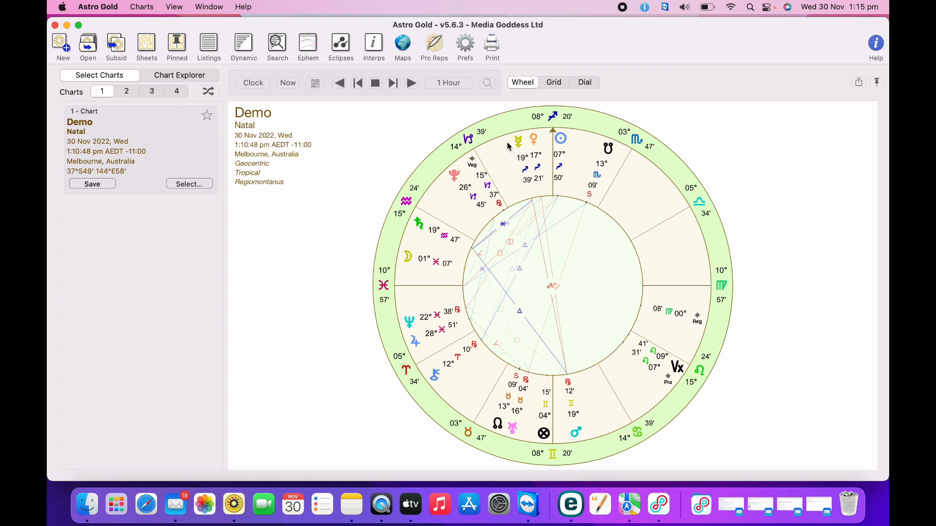
mouse_move(471, 177)
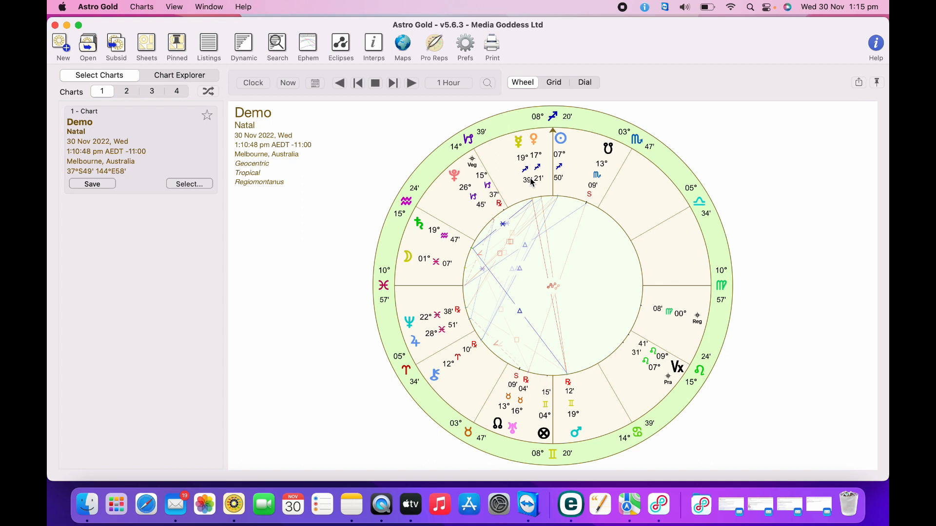
mouse_move(595, 445)
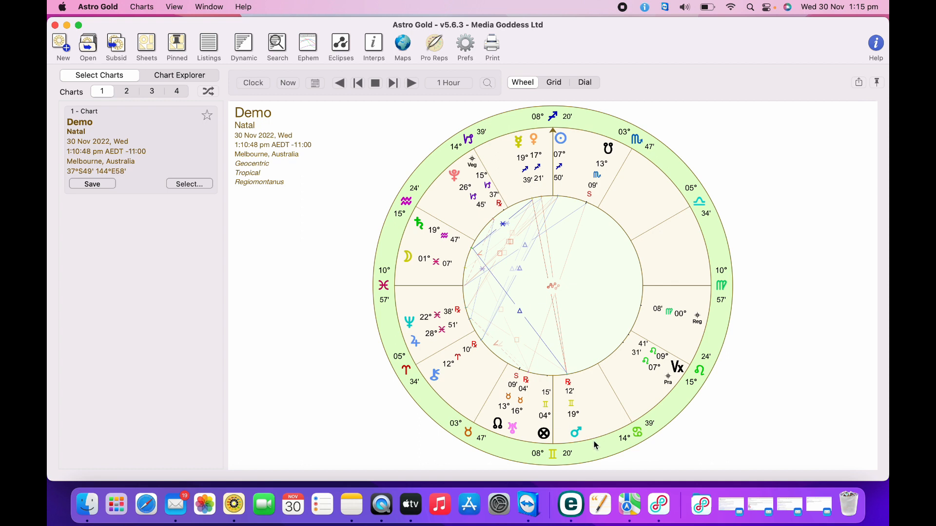
mouse_move(455, 296)
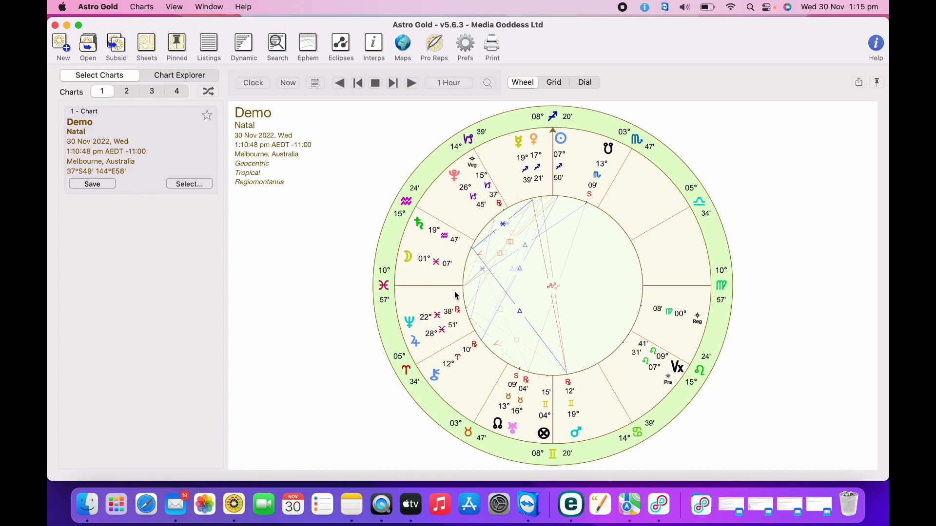
mouse_move(725, 310)
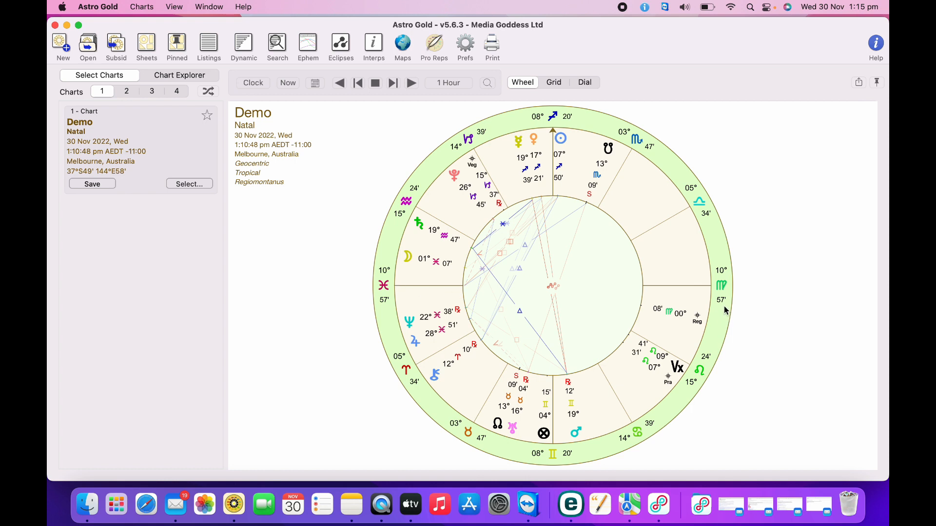
mouse_move(712, 464)
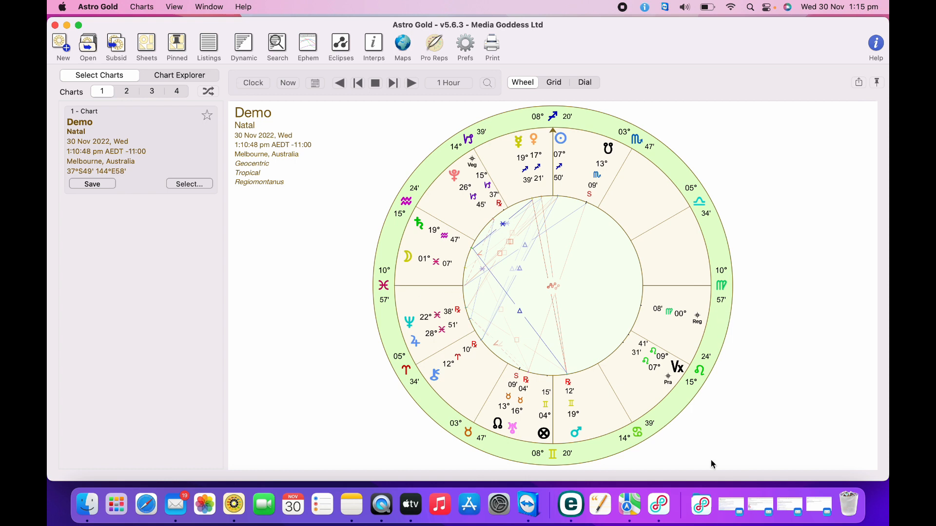
mouse_move(502, 301)
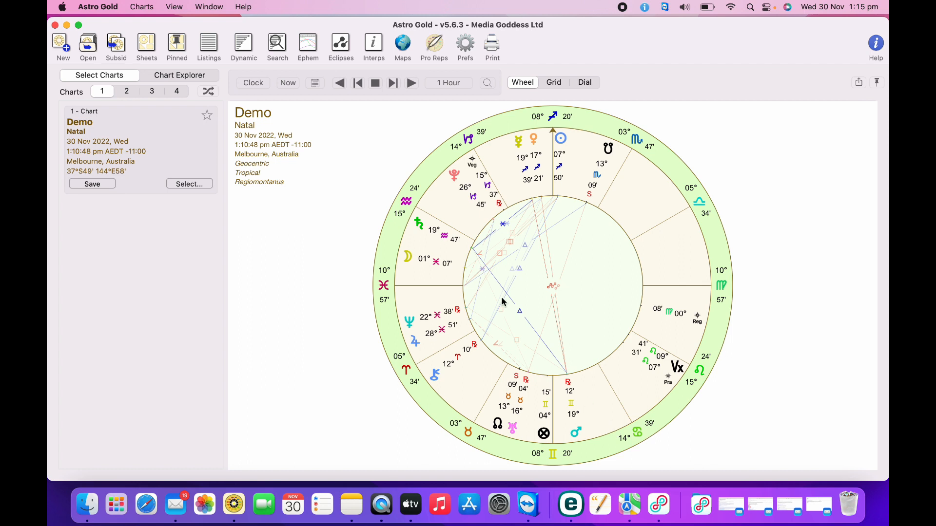
mouse_move(511, 200)
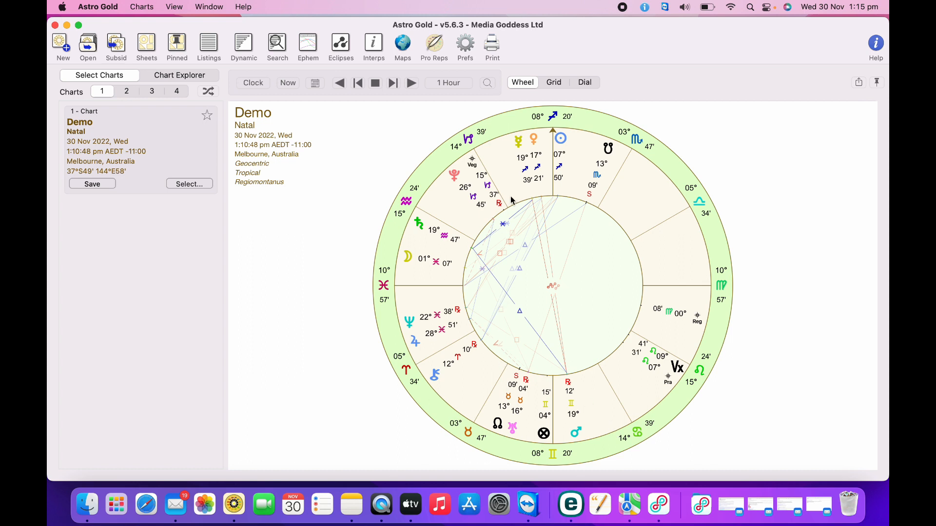
mouse_move(423, 335)
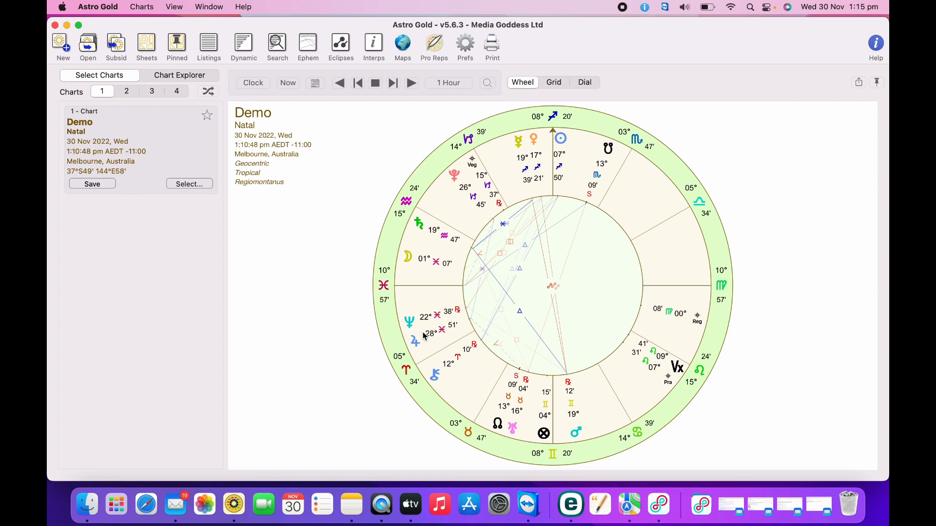
mouse_move(444, 239)
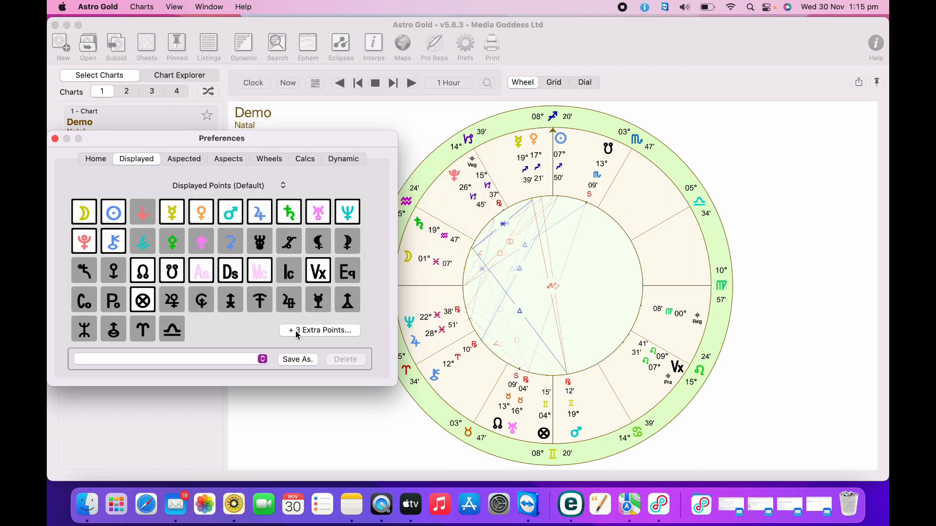
- Save the displayed points with Regulus, Praesepe Cluster and Vega as set 'Fixed Star'
click(320, 330)
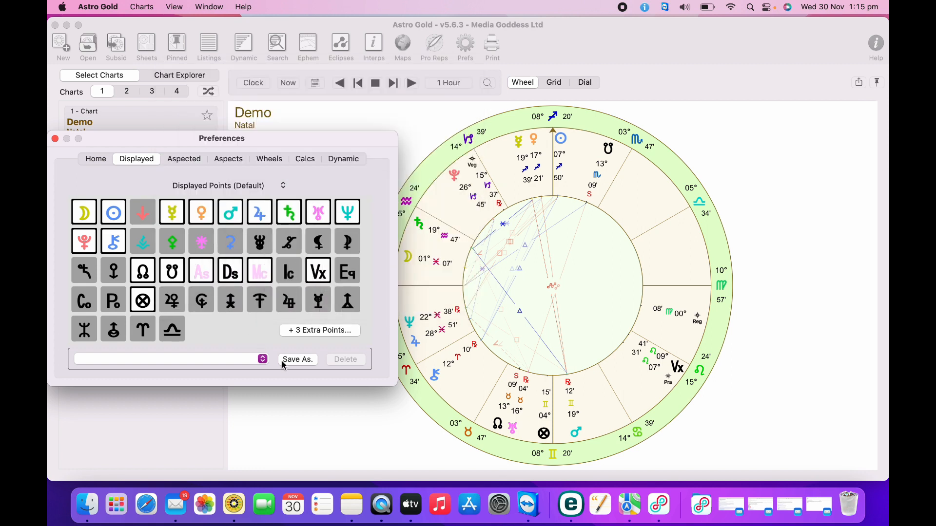
click(298, 359)
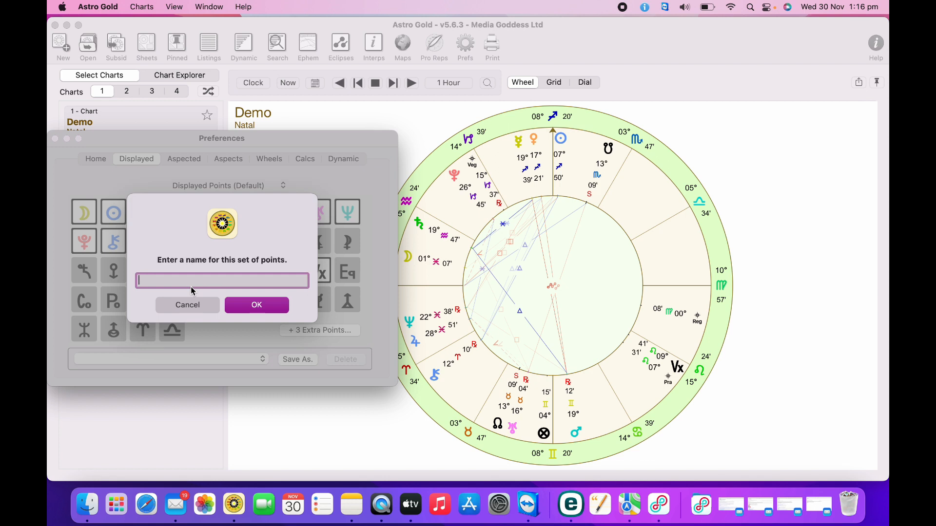
mouse_move(190, 284)
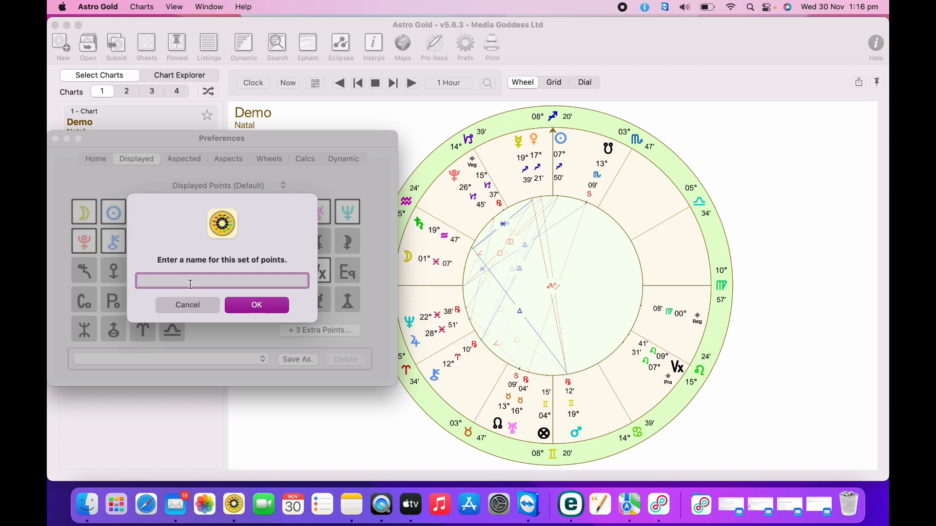
text(P)
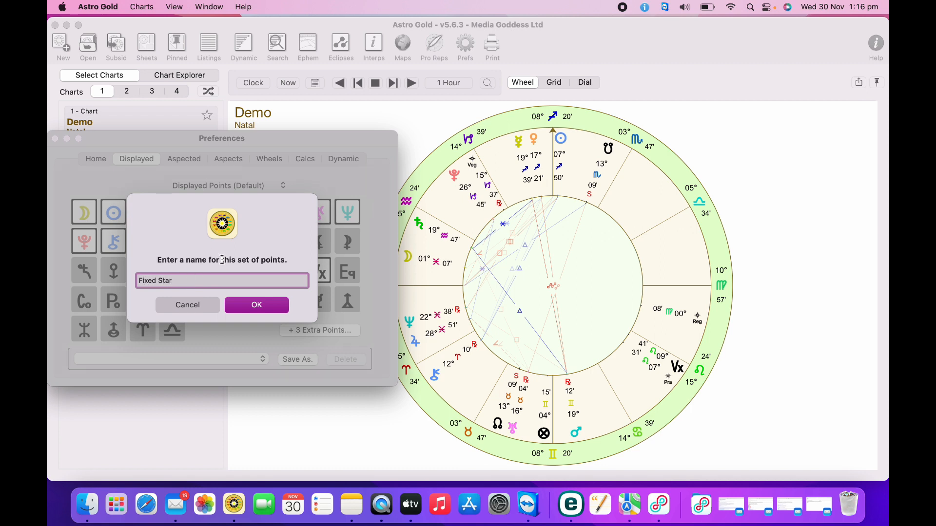
click(256, 304)
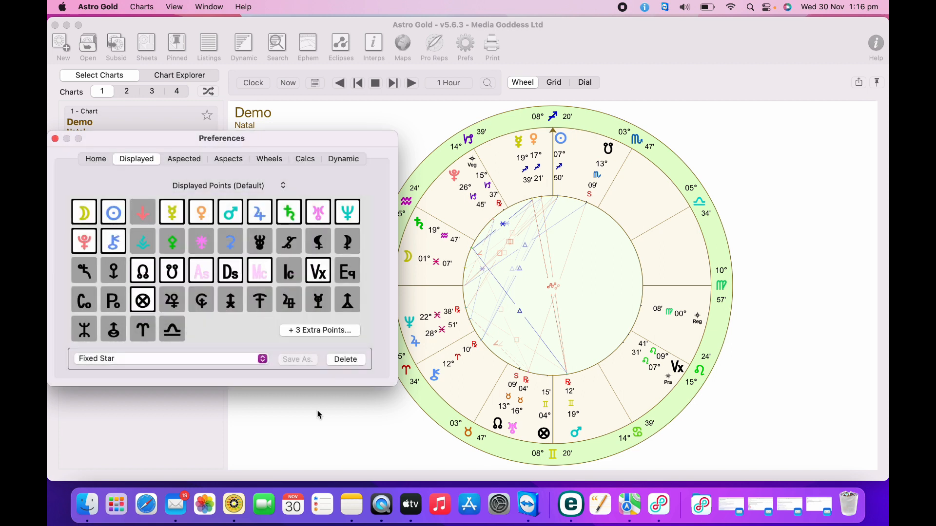
click(54, 138)
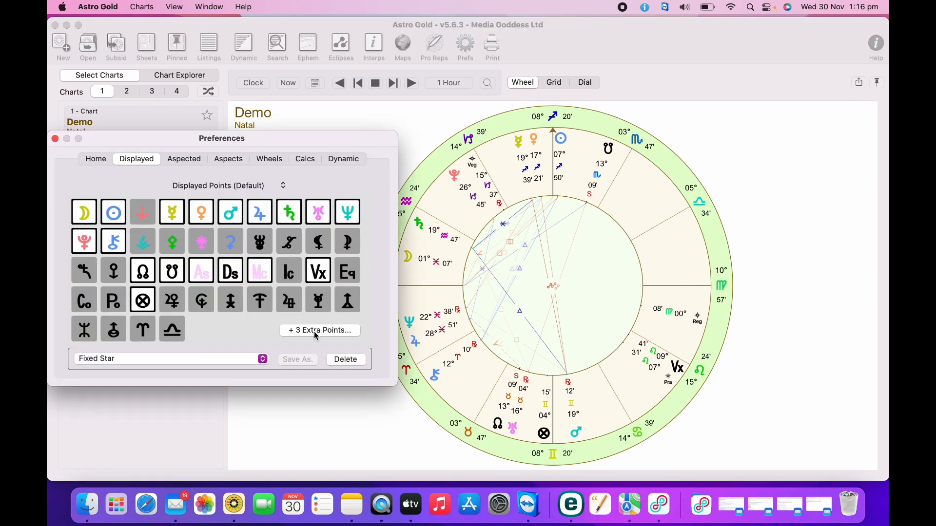
- Open '+ 3 Extra Points...' and delete Regulus, Praesepe Cluster and Vega from the list
click(320, 330)
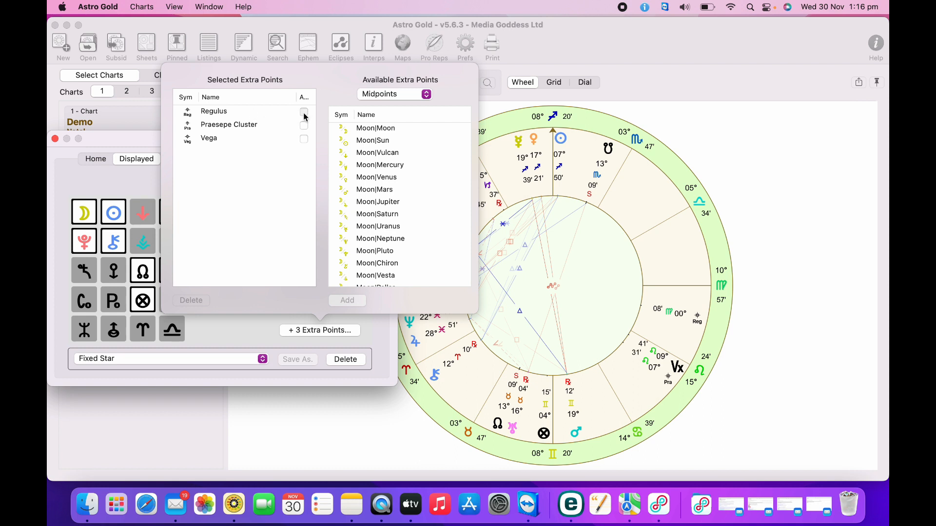
click(303, 112)
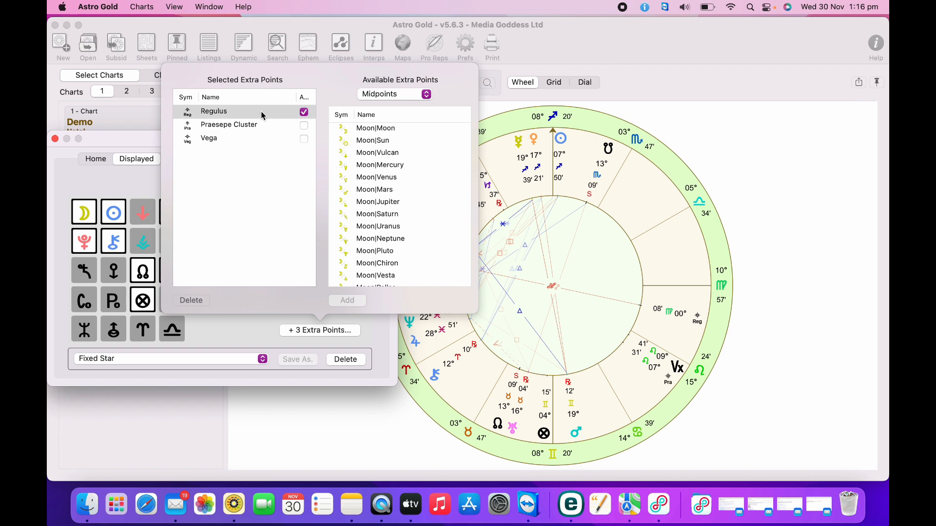
click(191, 300)
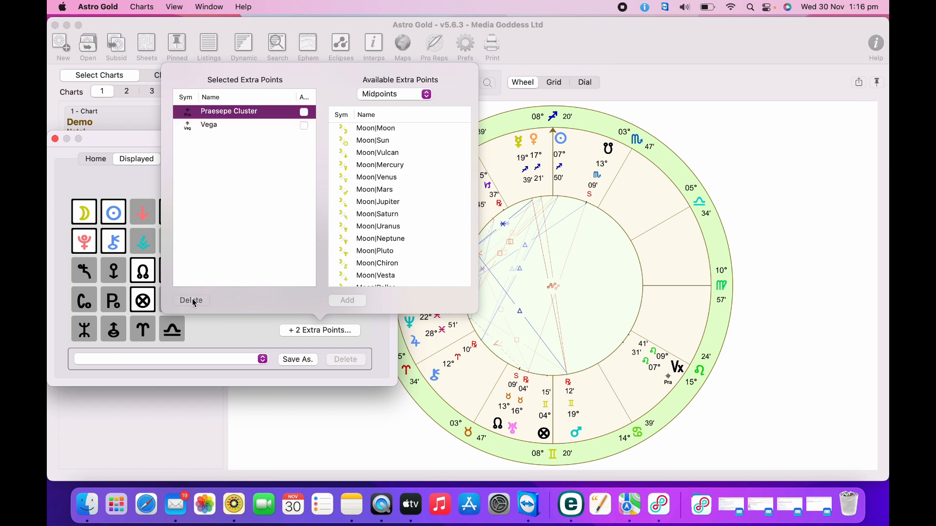
click(191, 300)
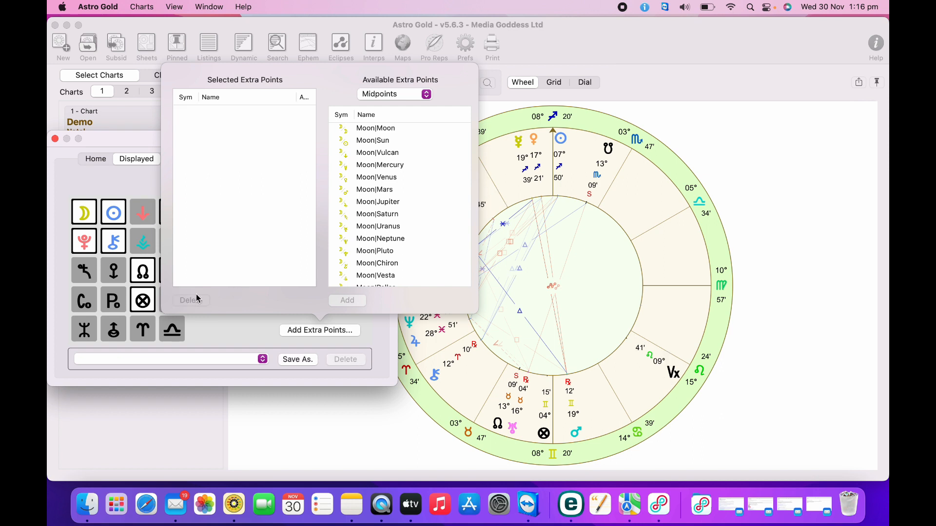